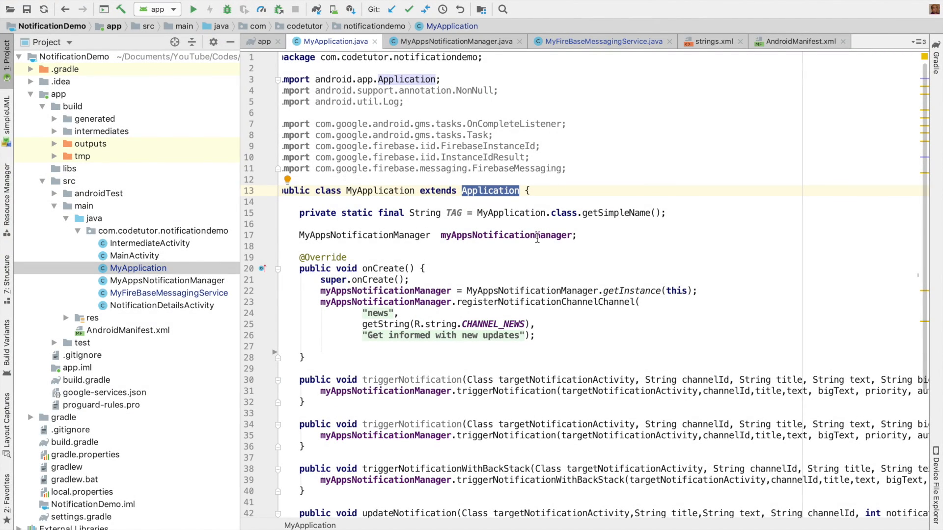
Review google-services.json, proguard-rules.pro and app/build.gradle for the Firebase plugin and dependencies
scroll(down, 3)
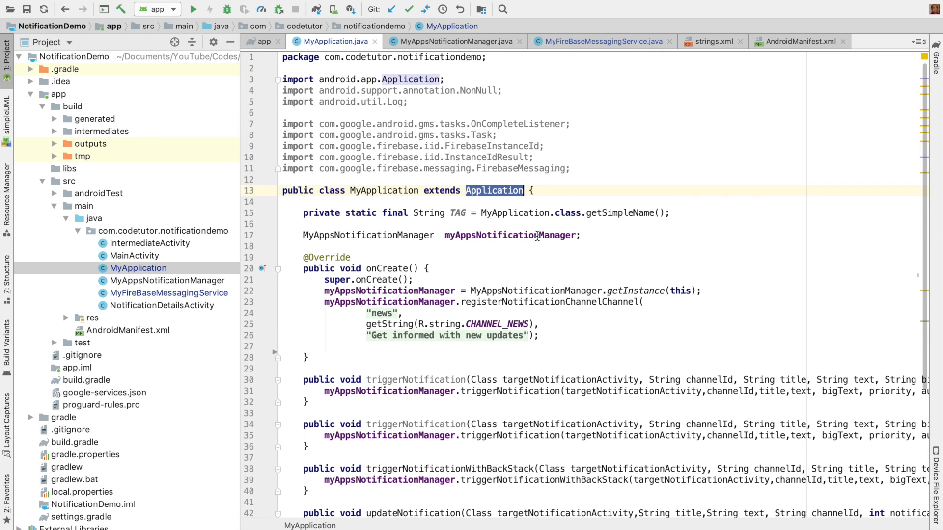
mouse_move(153, 333)
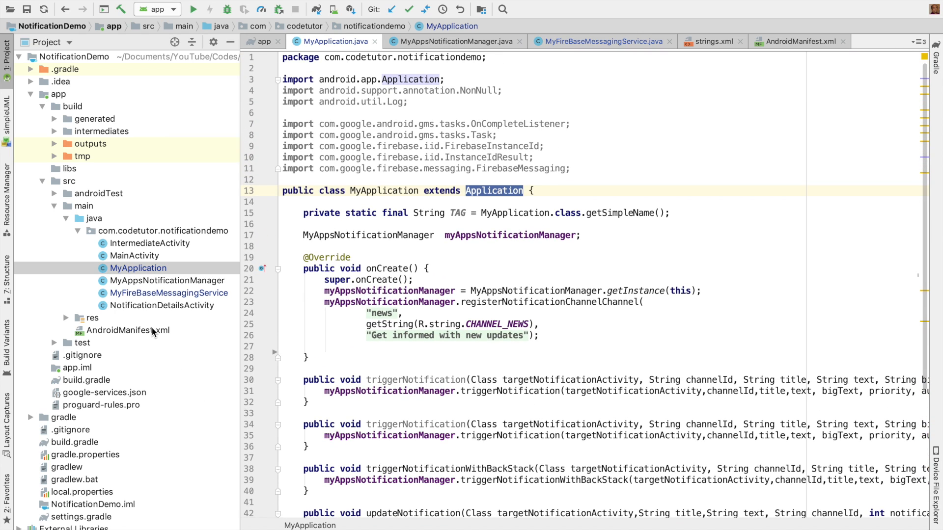
click(104, 391)
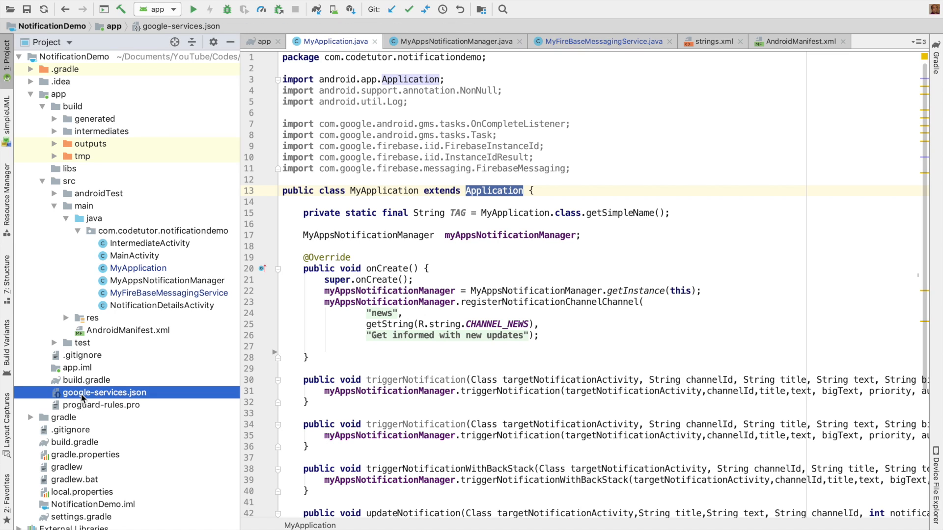
click(101, 404)
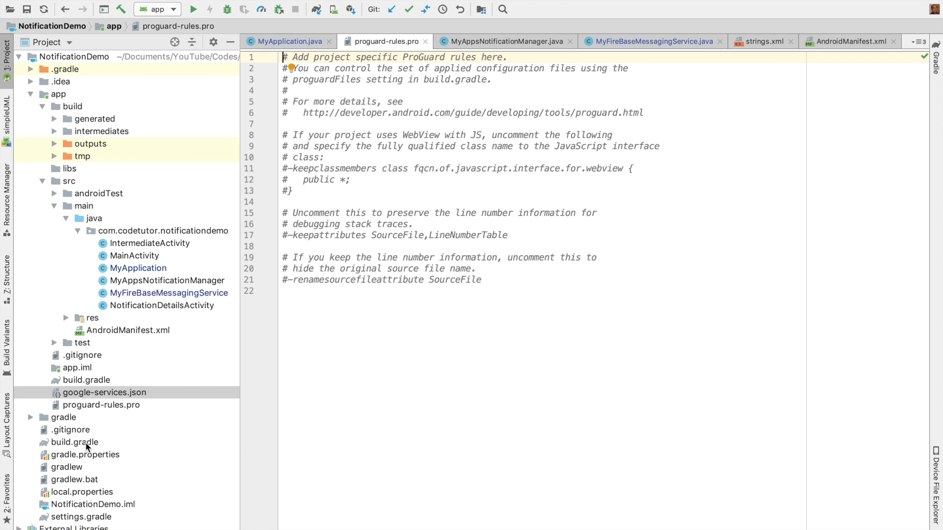
double_click(86, 380)
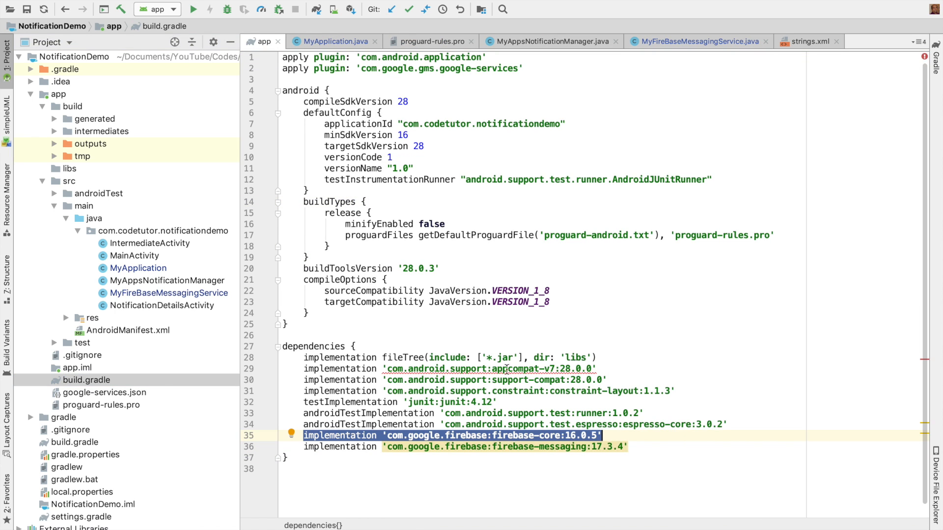
mouse_move(201, 274)
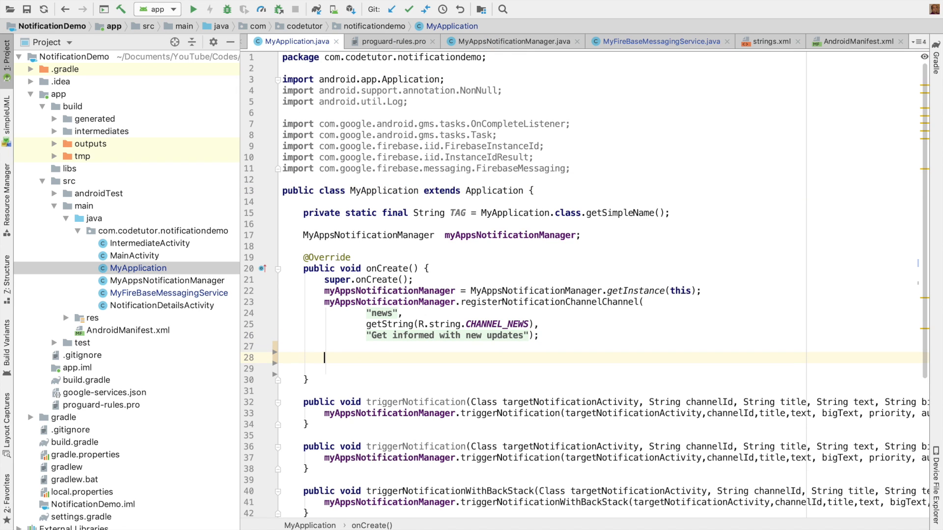
Enable FirebaseMessaging auto-init and add an OnCompleteListener to FirebaseInstanceId.getInstanceId()
text(Fia)
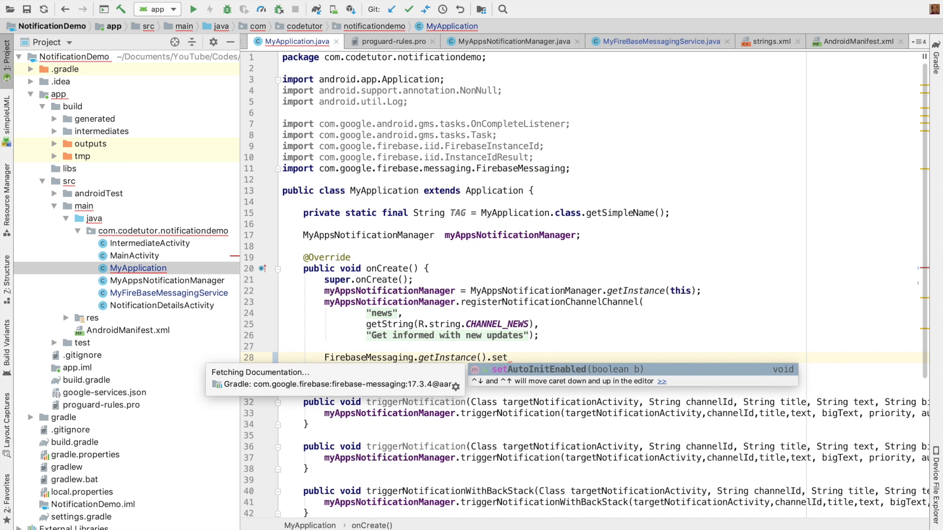
text(tr);)
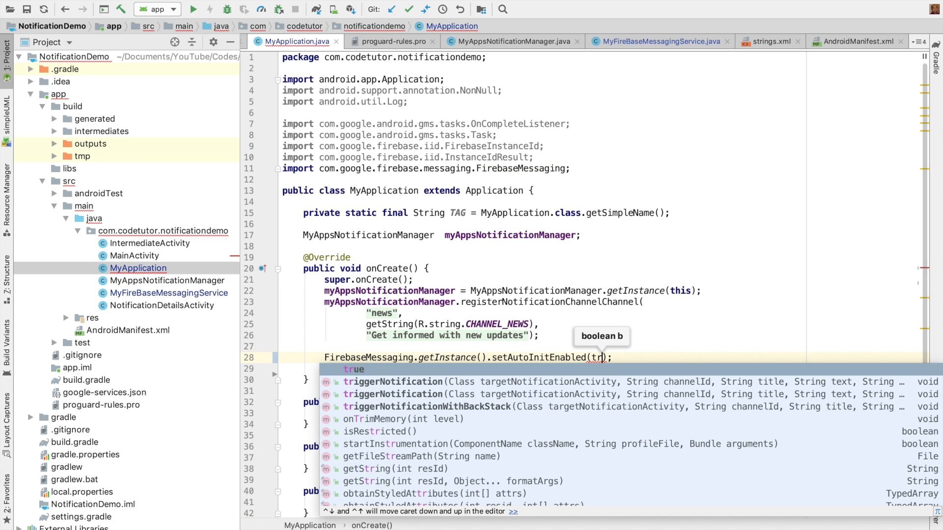
text(FI)
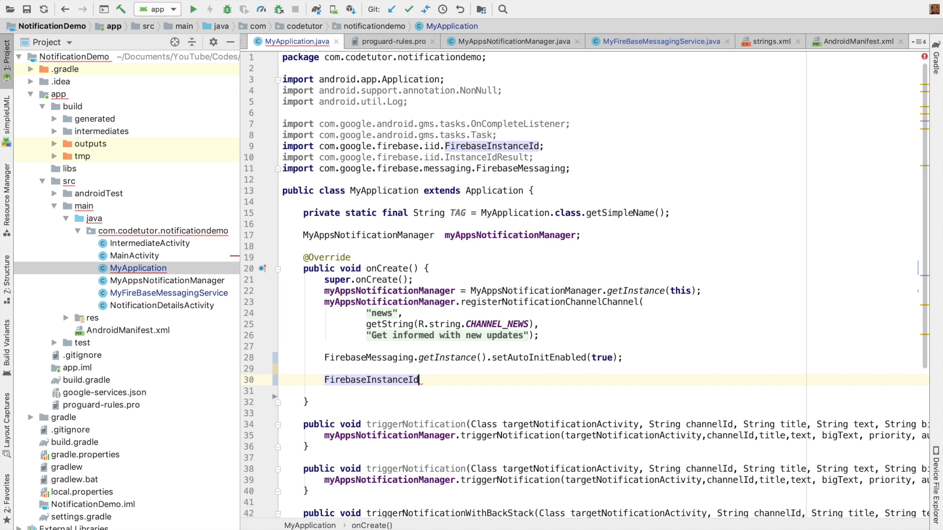
text(.getInstance().getInstanceId().)
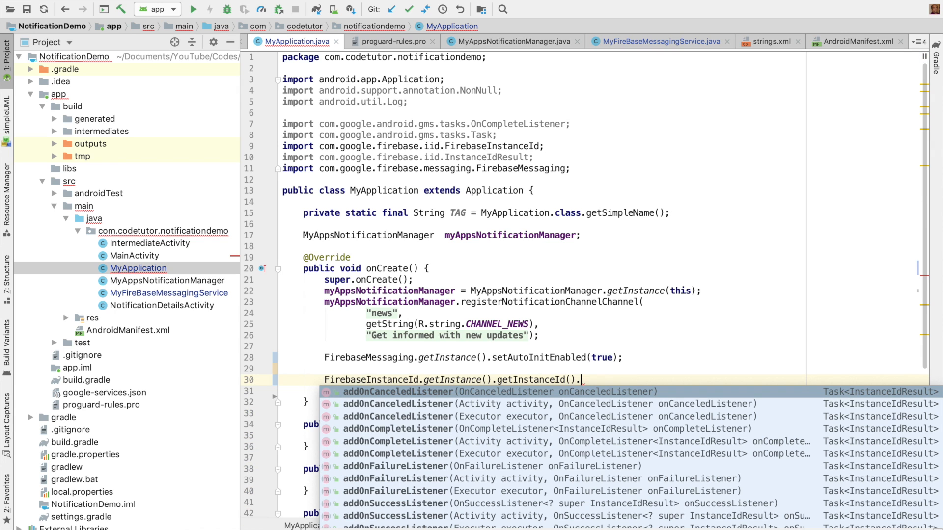
mouse_move(398, 392)
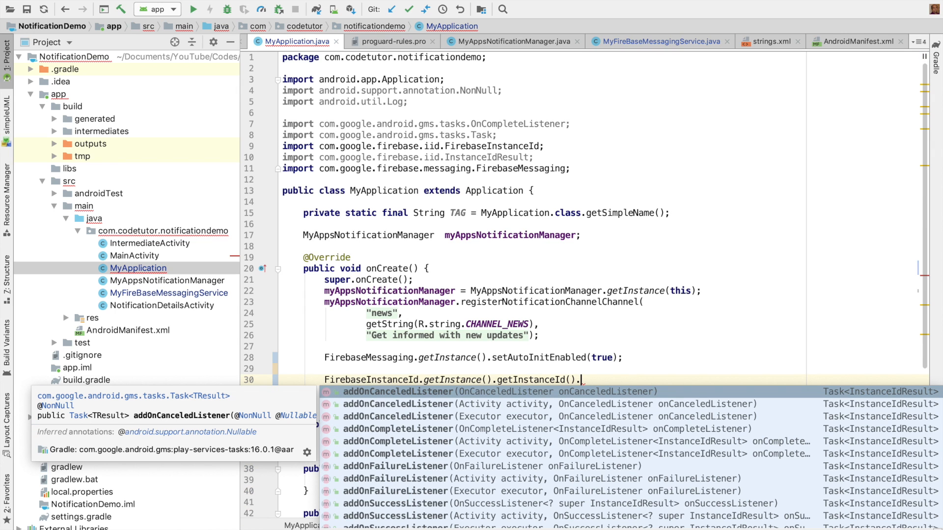
text(addOnCompleteListener(new On)
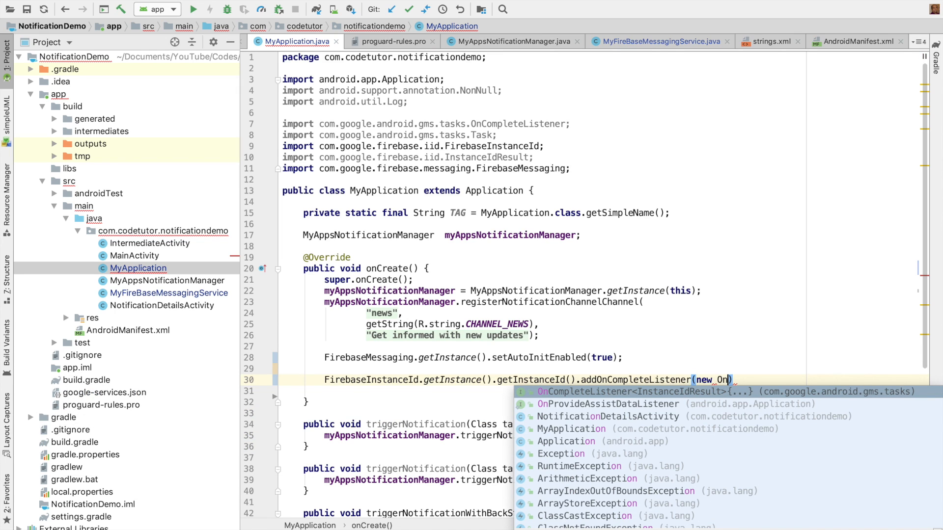
click(607, 392)
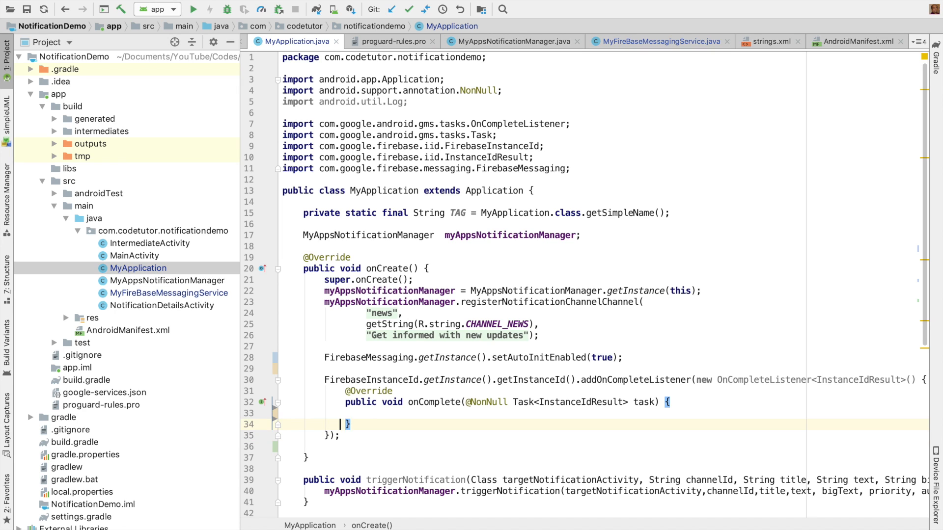
Log "Task Failed" under DEBUG_TAG and return when !task.isSuccessful()
text(if(task)
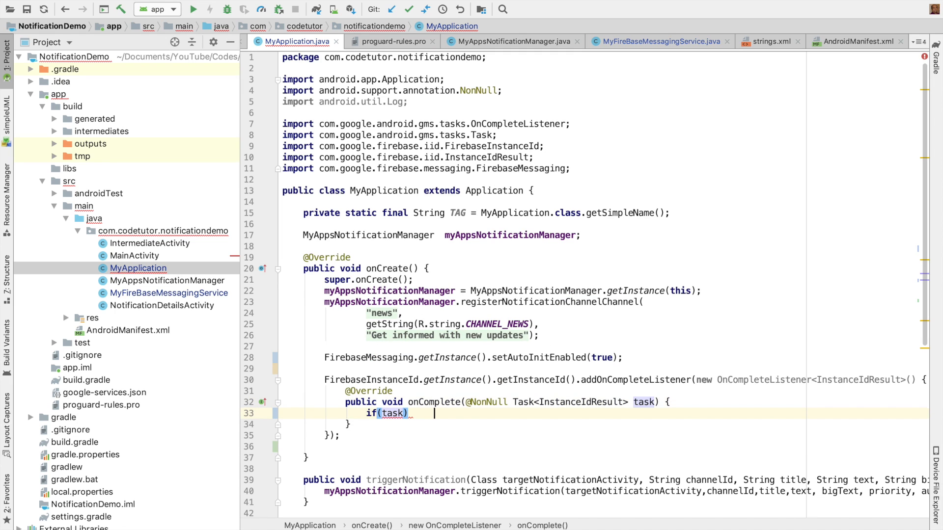
text(!task.isSuccessful())
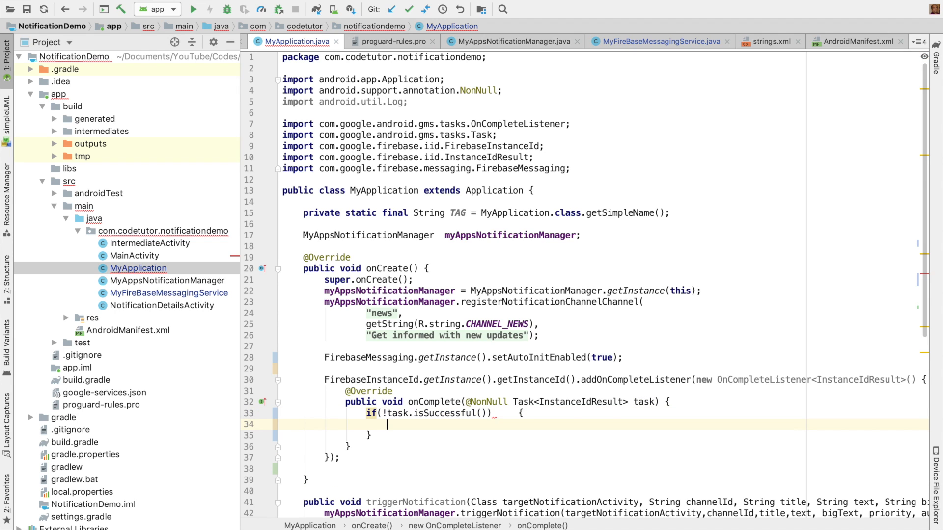
text(Log.i()
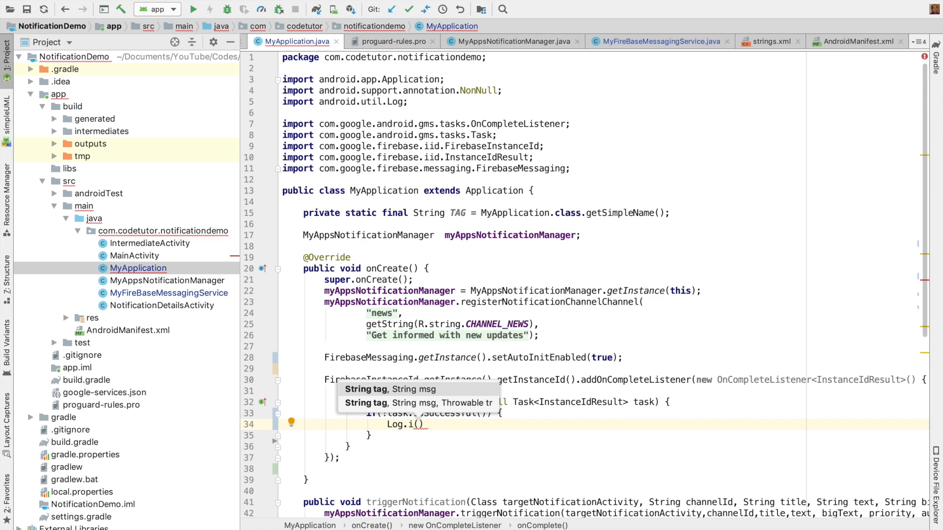
text(getString()
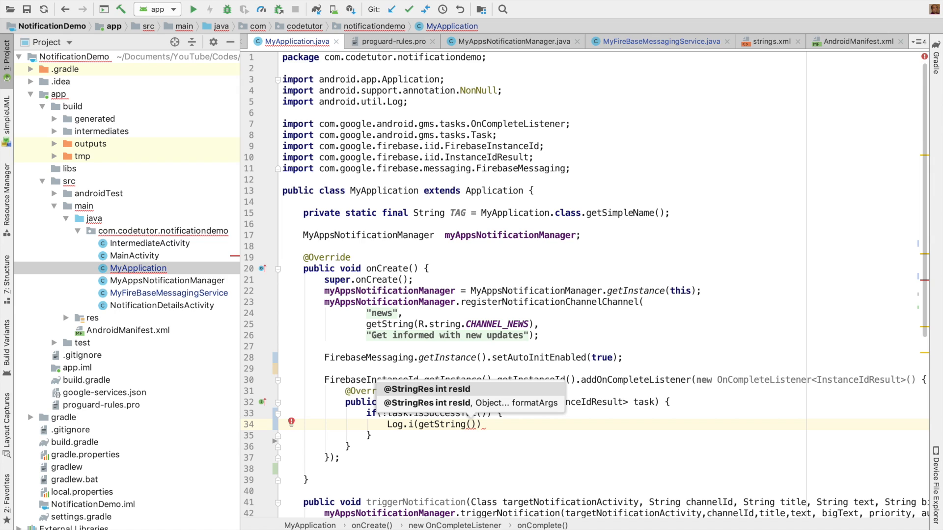
text(R.string)
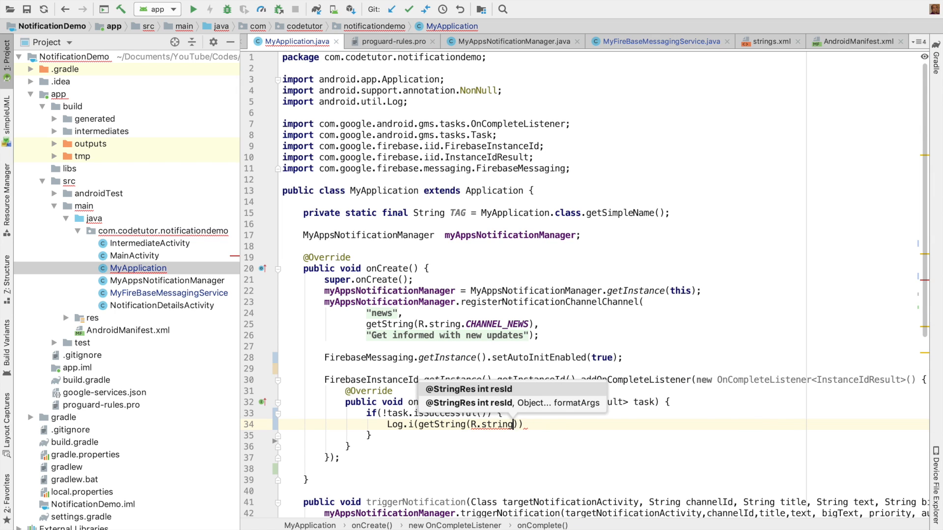
text(DEBUG_TAG">LearningPushNotification</string>)
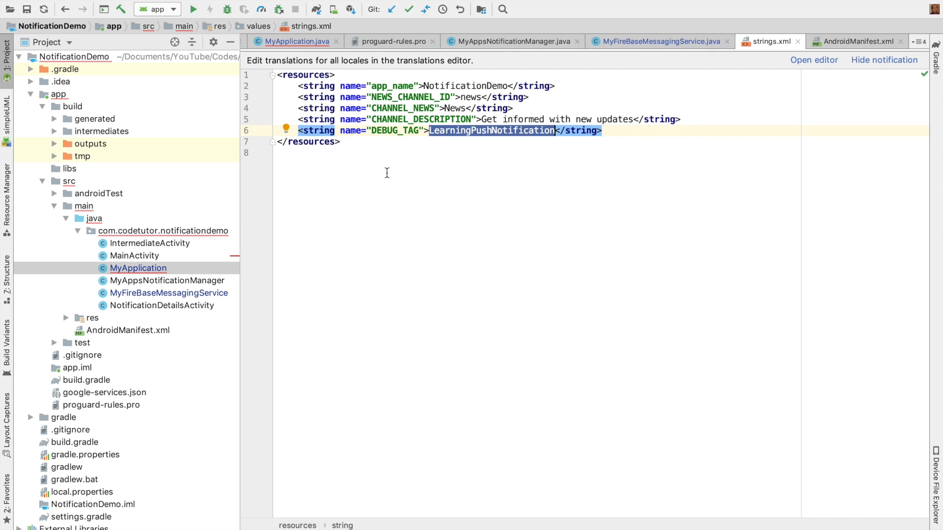
mouse_move(308, 48)
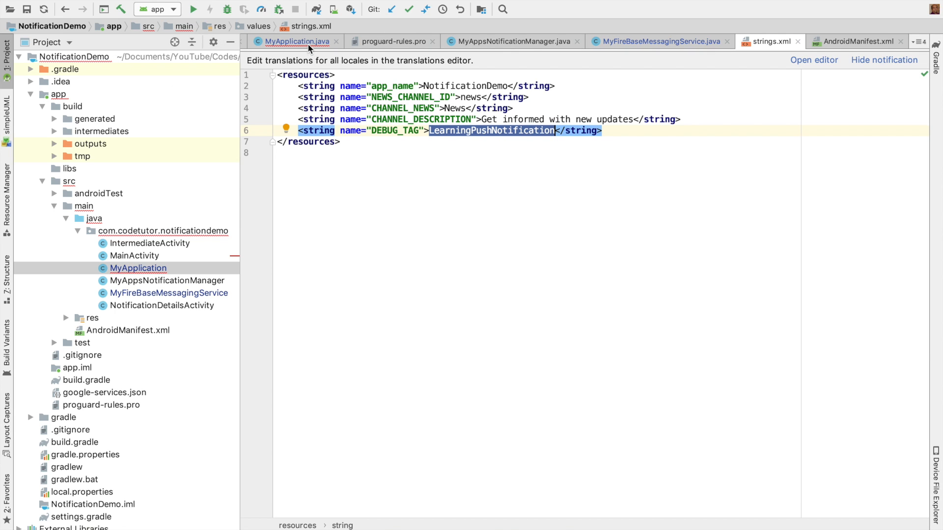
click(295, 42)
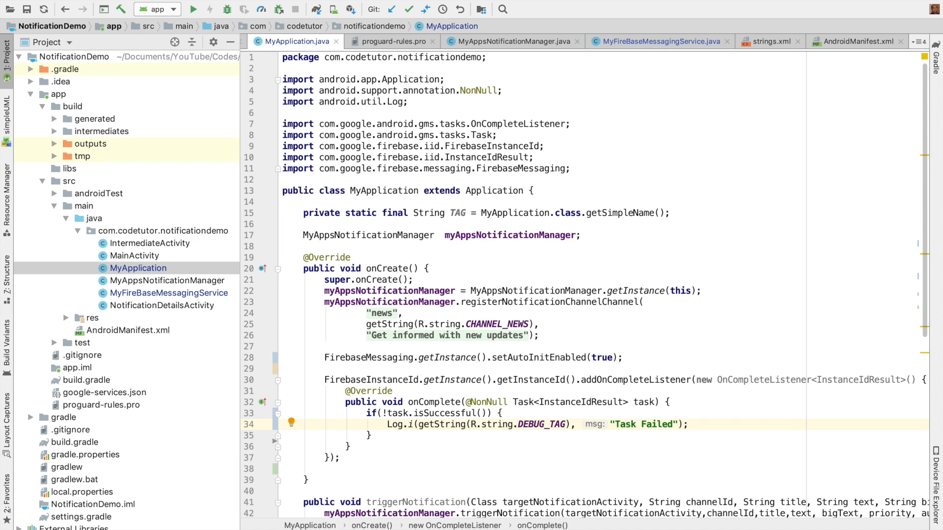
text(return;)
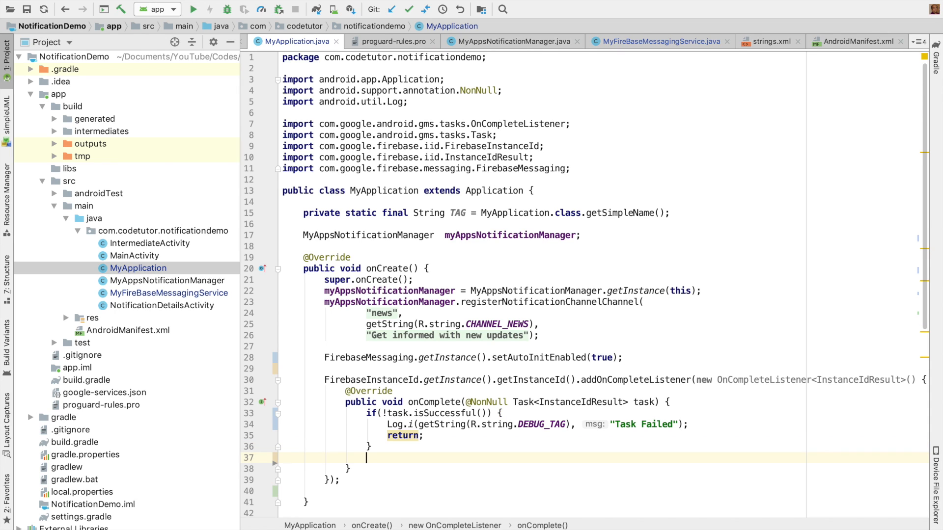
Log the result token via task.getResult().getToken() under DEBUG_TAG
text(Log.i(getString(R.string.DEBUG_TAG)
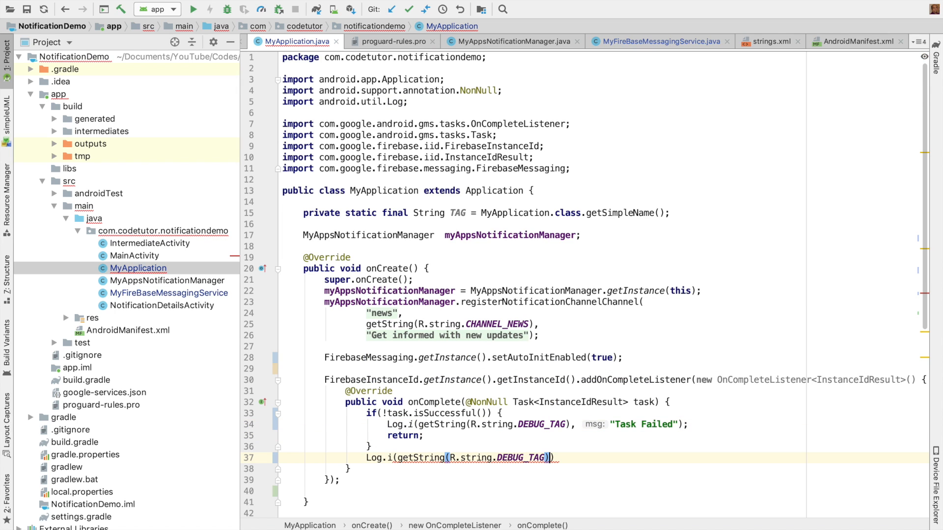
text(, msg: "The ra)
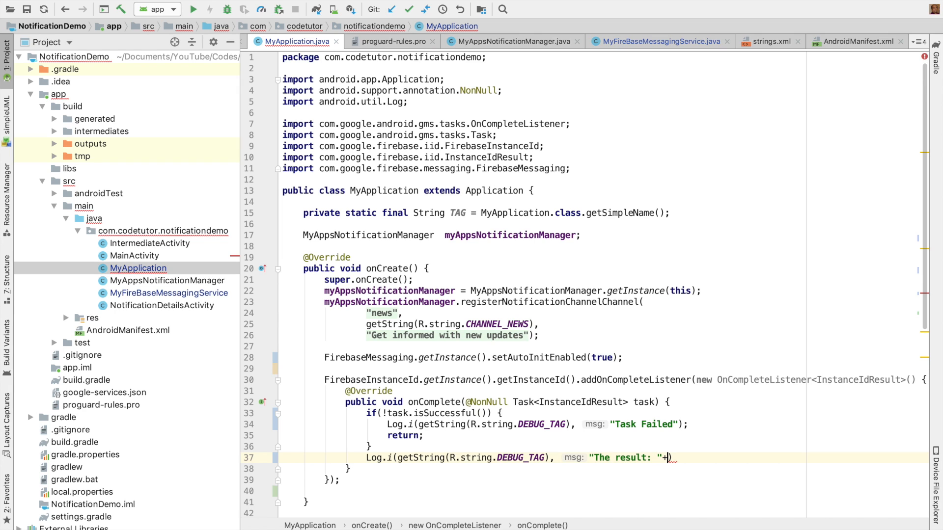
text(task.getResult())
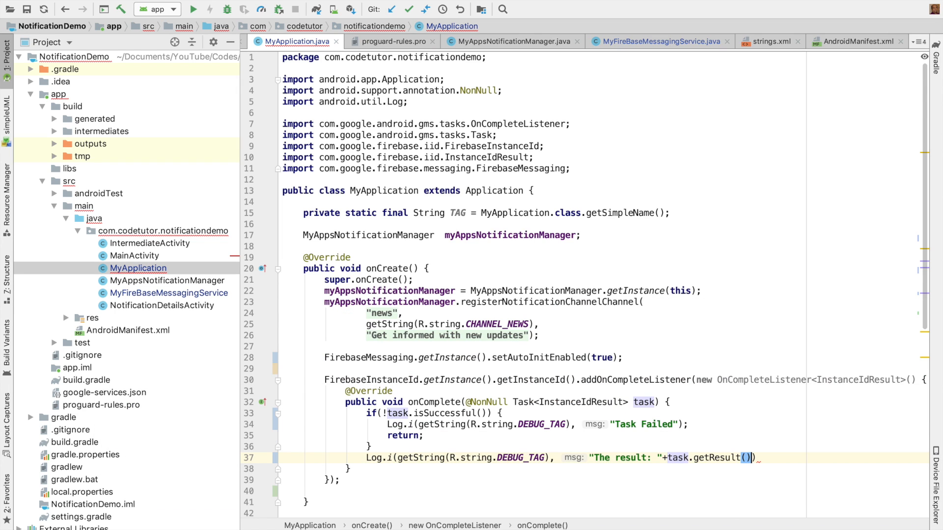
text(.getToken())
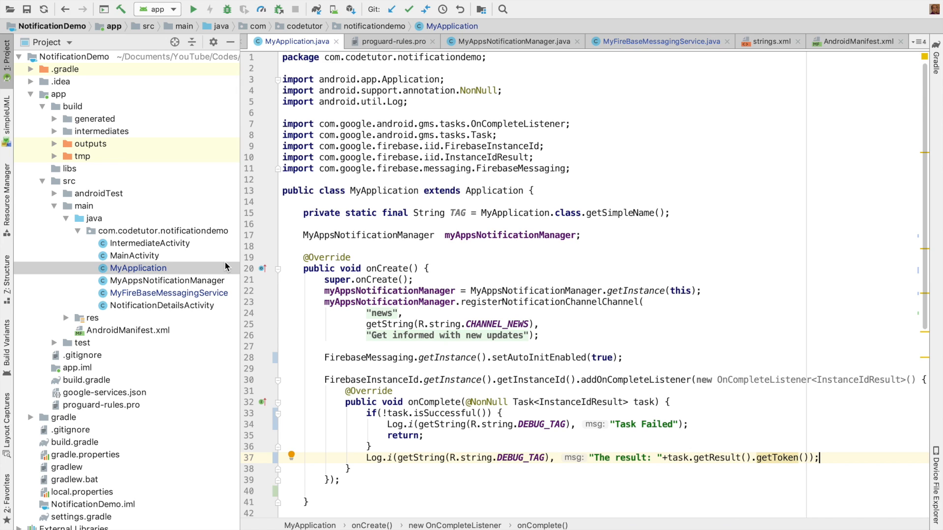
mouse_move(178, 297)
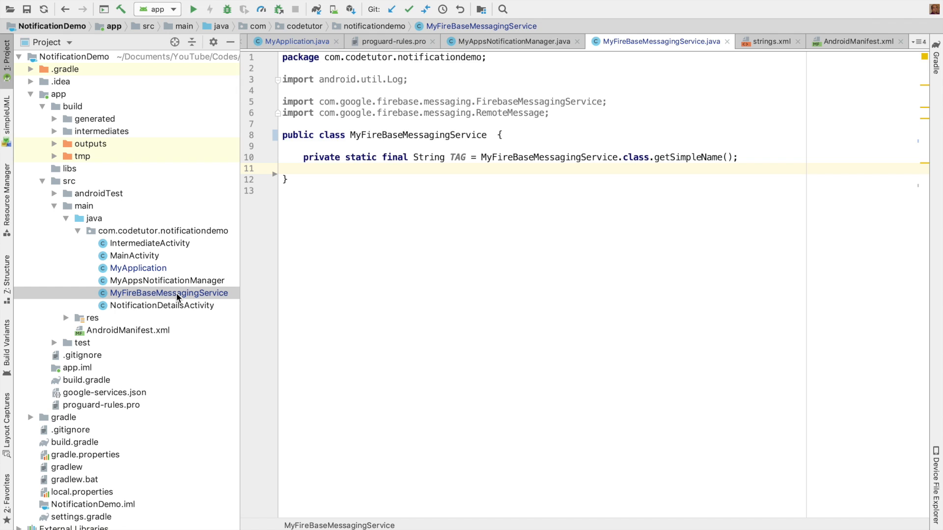
Extend FirebaseMessagingService and generate onNewToken and onMessageReceived overrides
double_click(418, 135)
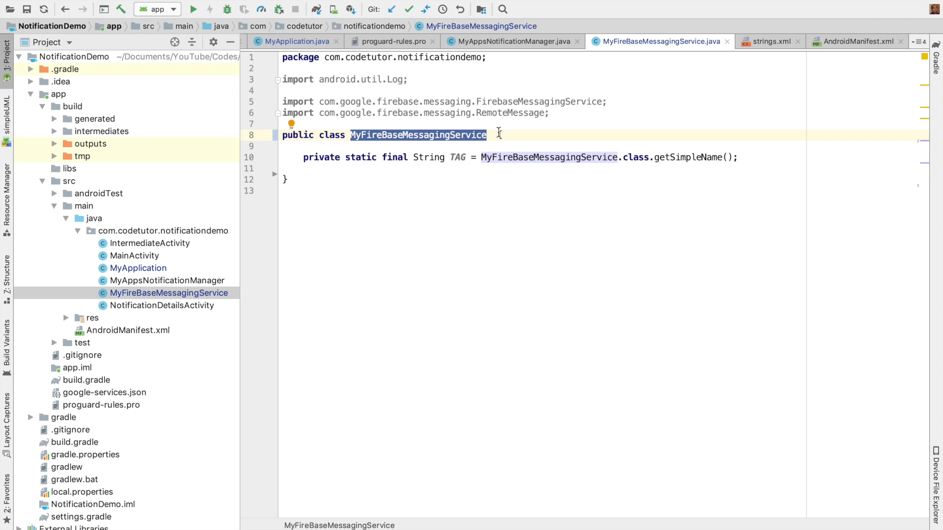
text(extends Firebase {)
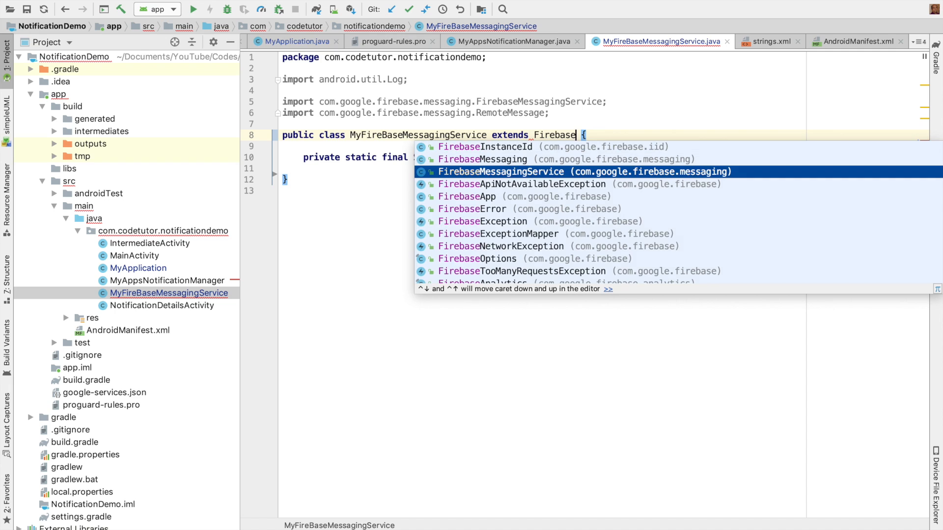
text(onNewToken(String s) {)
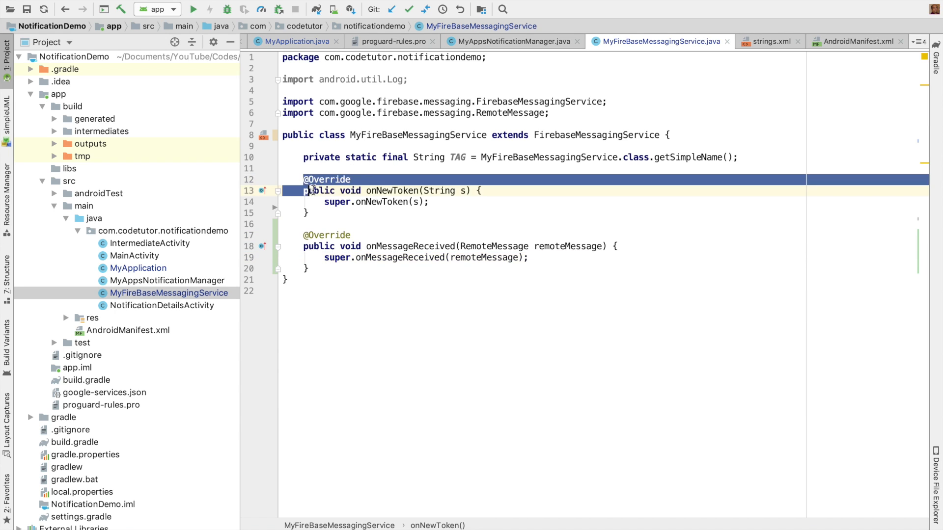
Log "New Token: " plus s under DEBUG_TAG in onNewToken
click(302, 234)
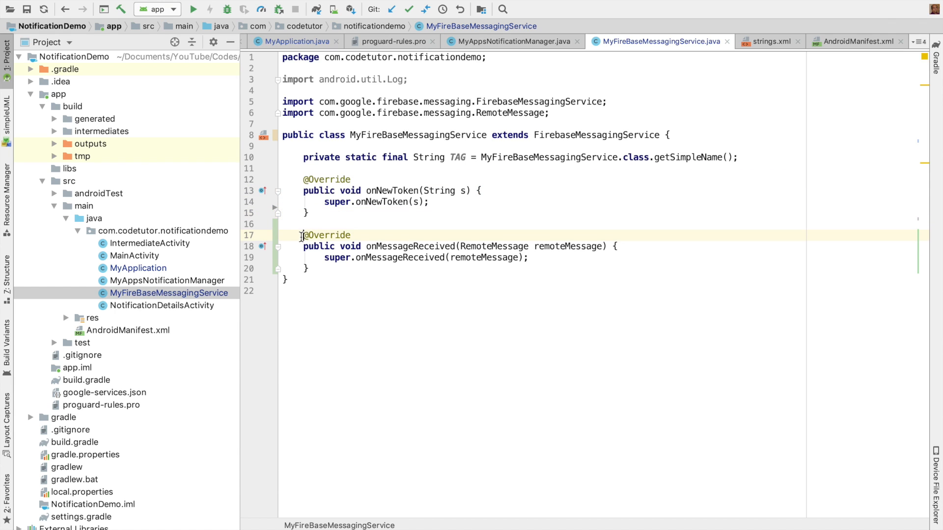
text(Log.i()
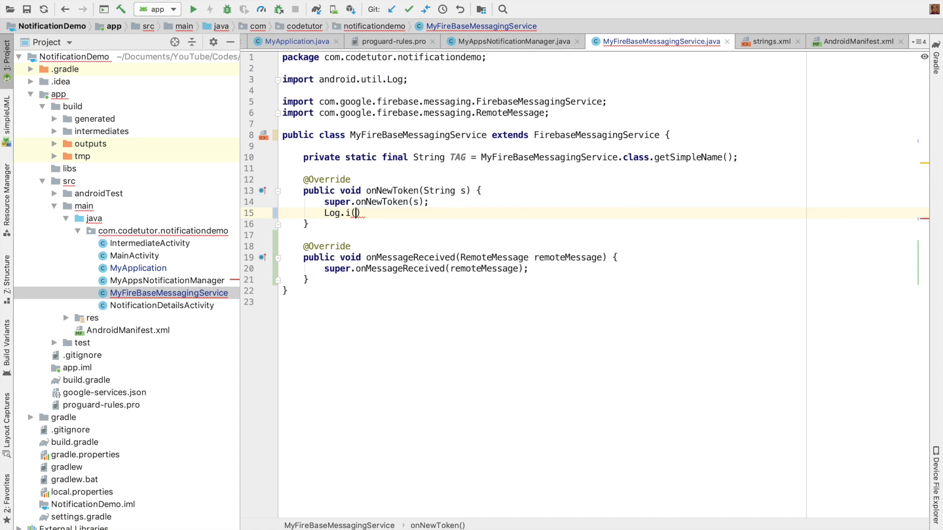
text(getString(R.)
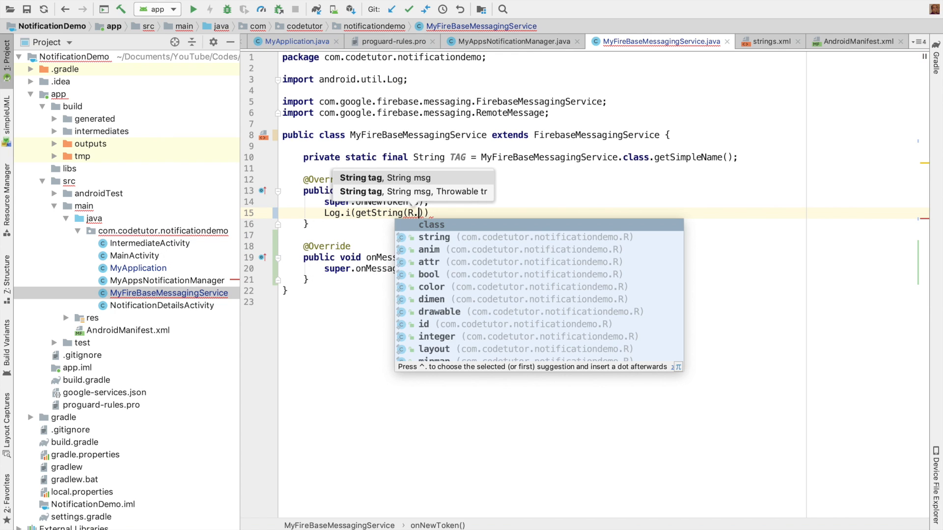
text(string.DEBUG_TAG)
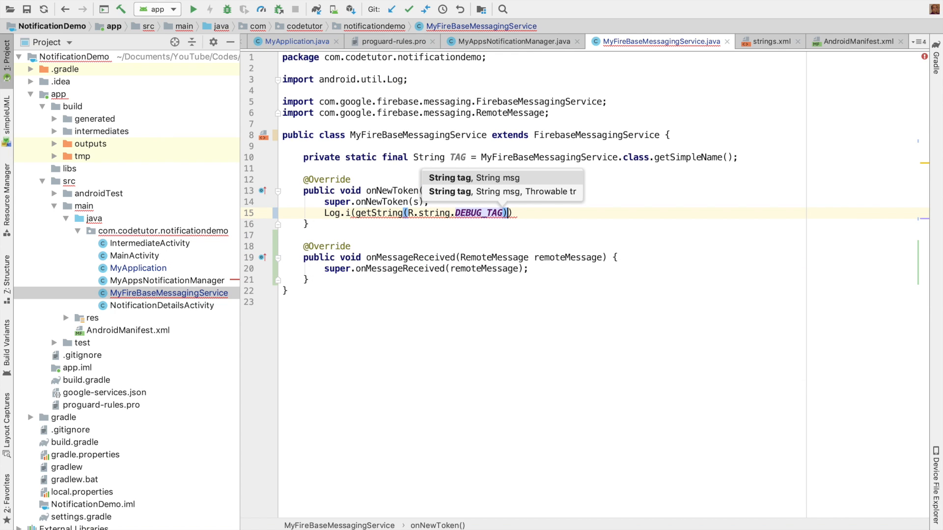
text(, "New Tok")
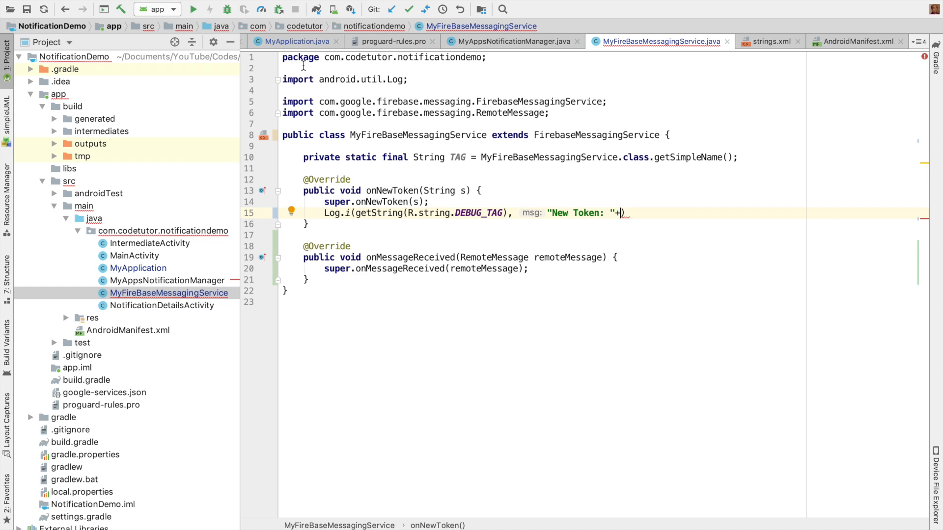
click(296, 41)
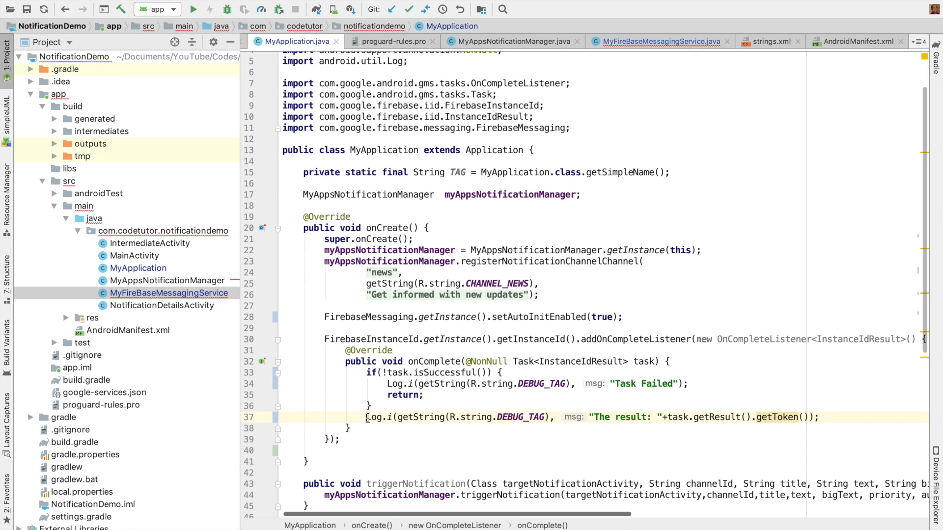
click(658, 41)
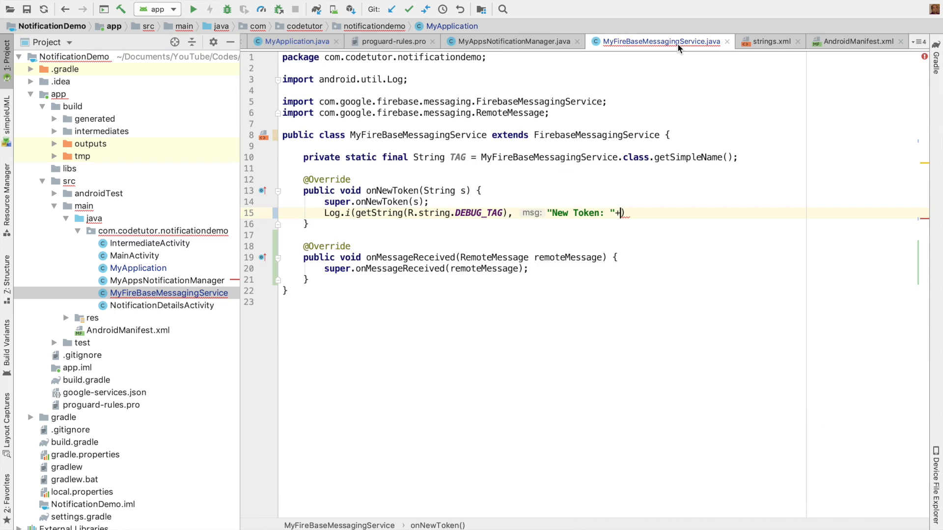
text(s);)
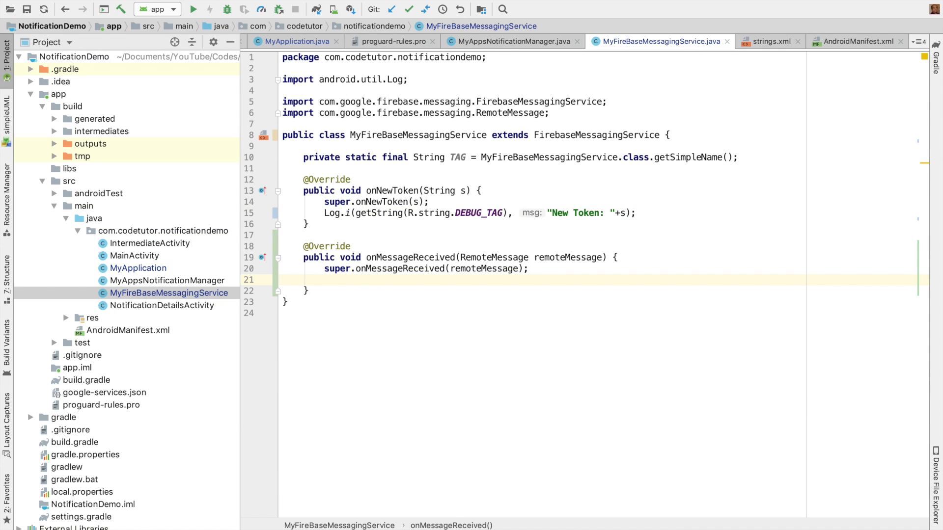
Log "Message received" under DEBUG_TAG in onMessageReceived
text(Log.i(getString(R.string.DEBUG_TAG), "Message received");)
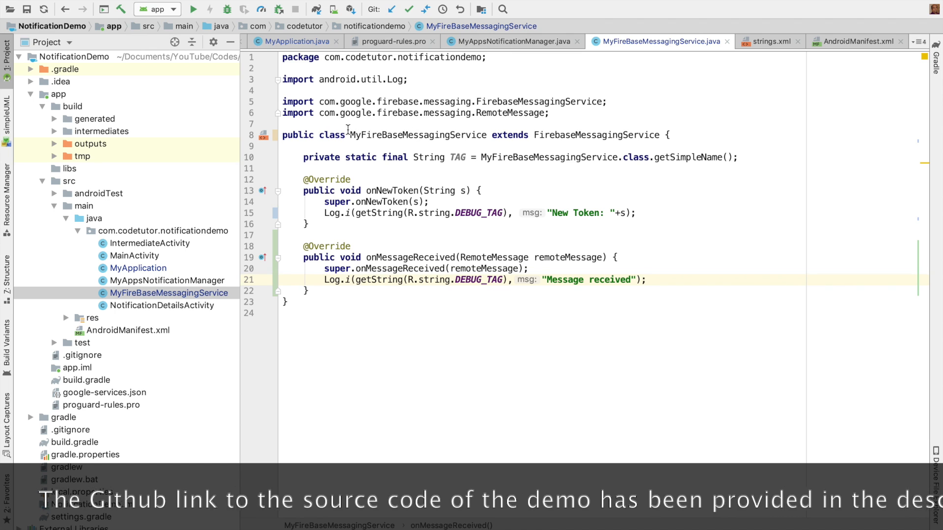
double_click(418, 135)
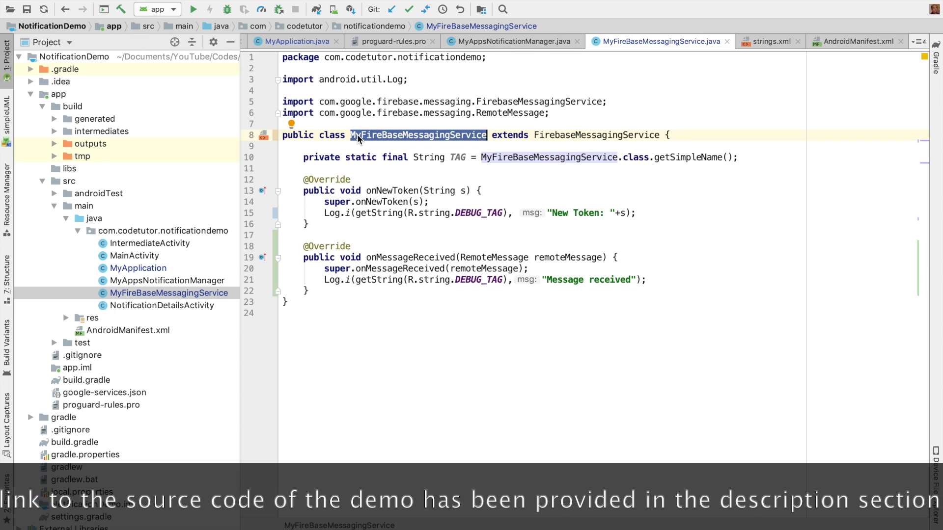
click(859, 41)
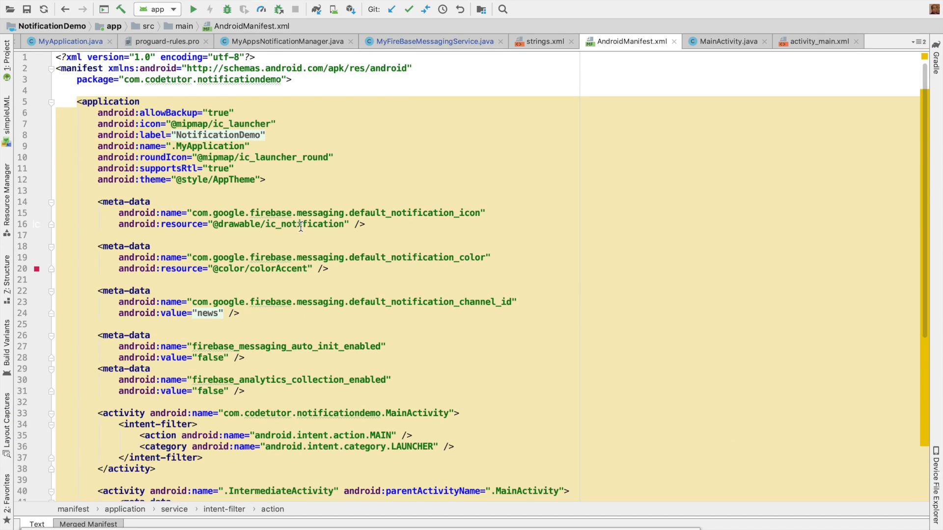
mouse_move(278, 224)
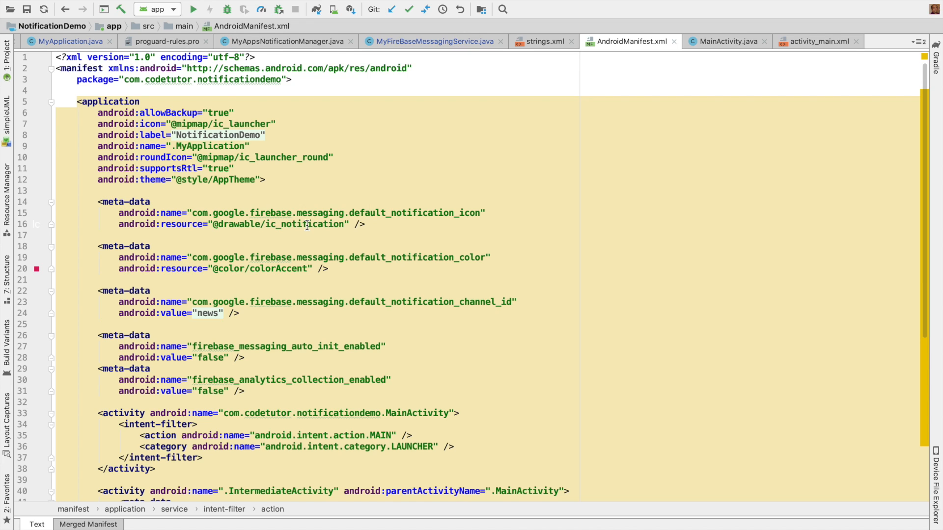
double_click(241, 212)
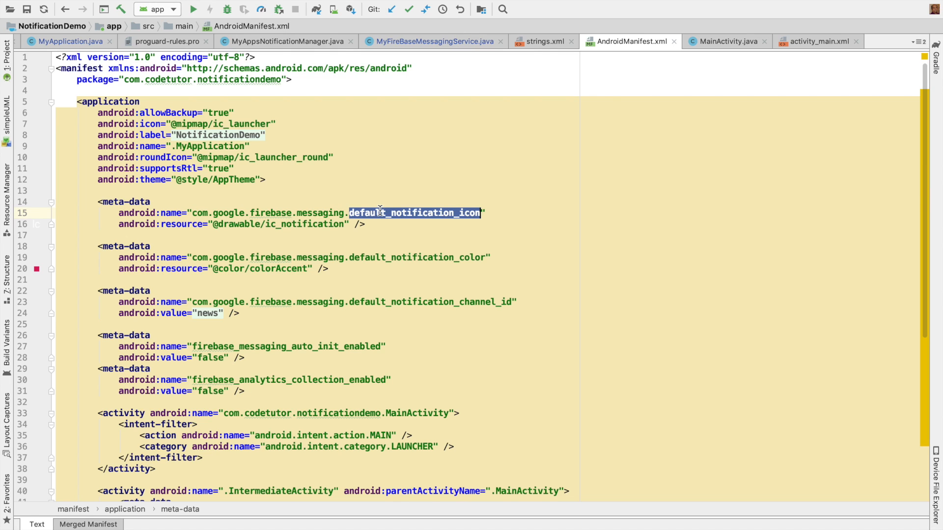
click(282, 223)
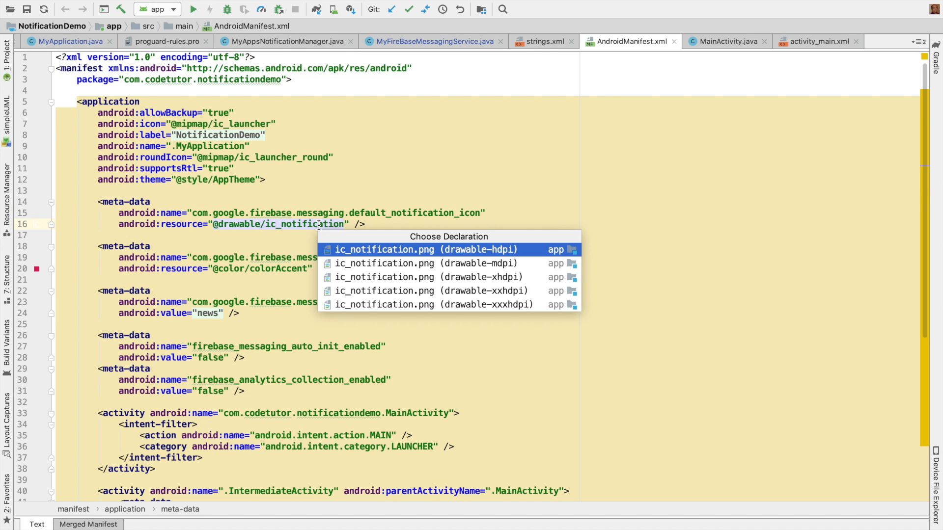
click(422, 248)
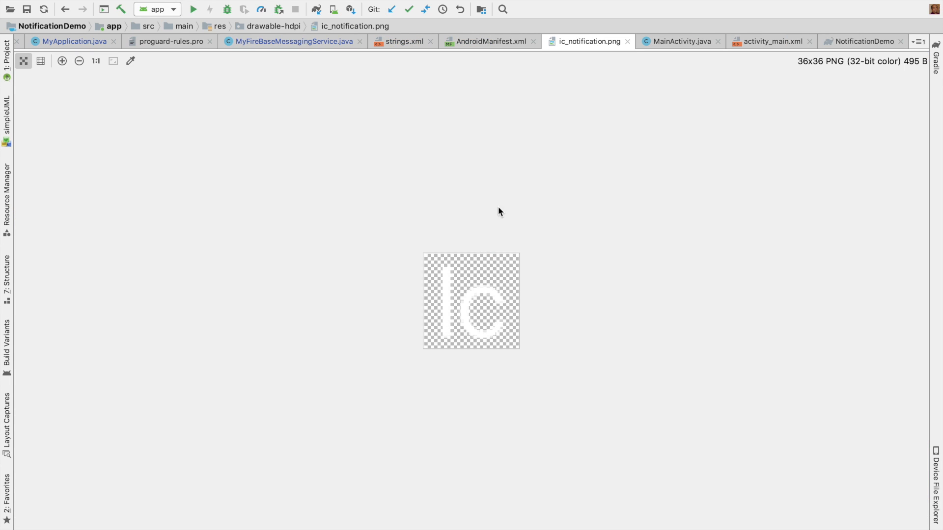
click(489, 41)
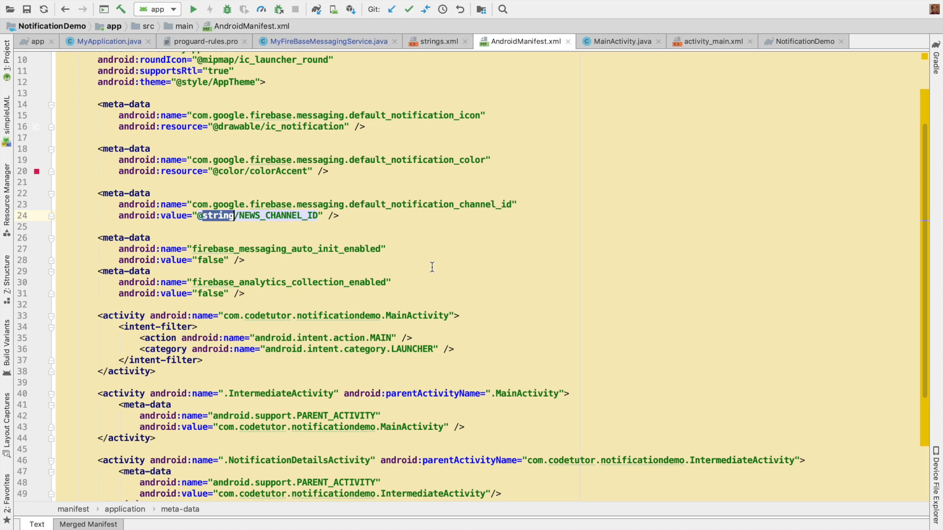
Compare the manifest's auto-init and analytics false flags with MyApplication's auto-init code
scroll(down, 3)
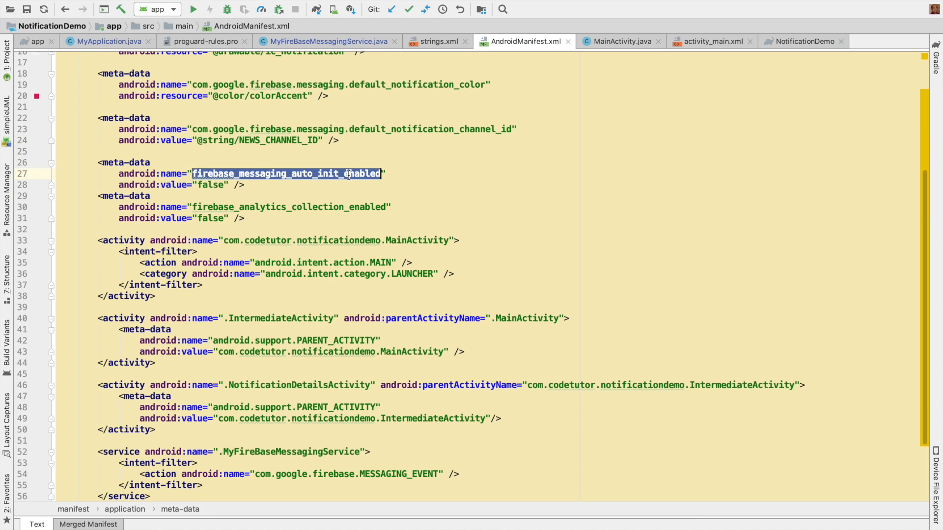
double_click(211, 185)
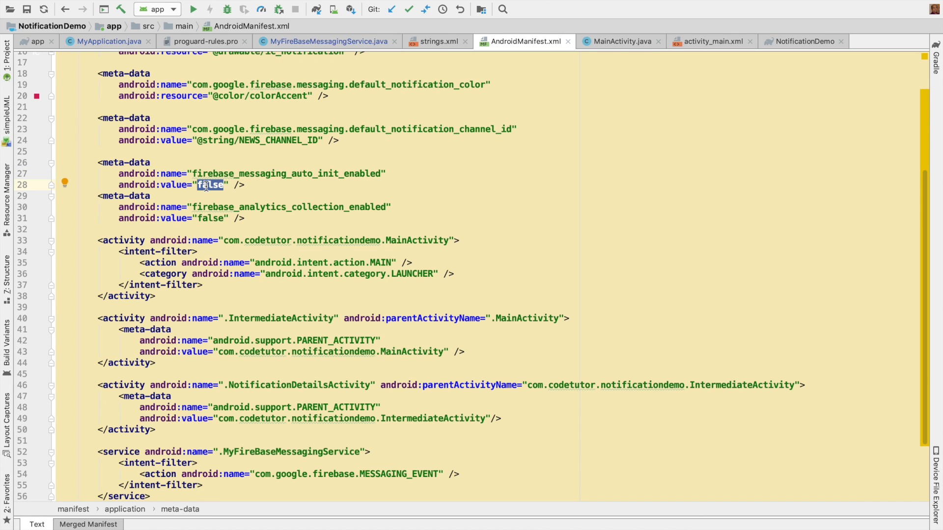
click(102, 41)
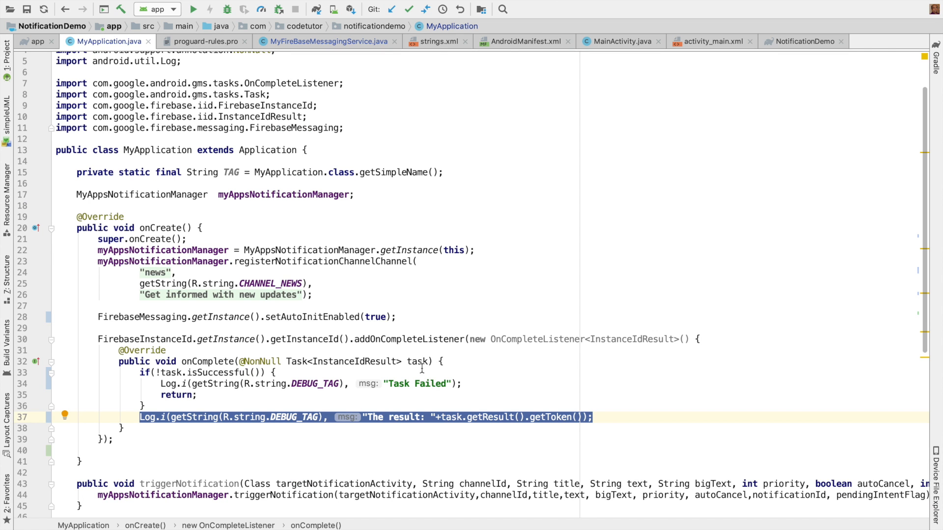
click(521, 42)
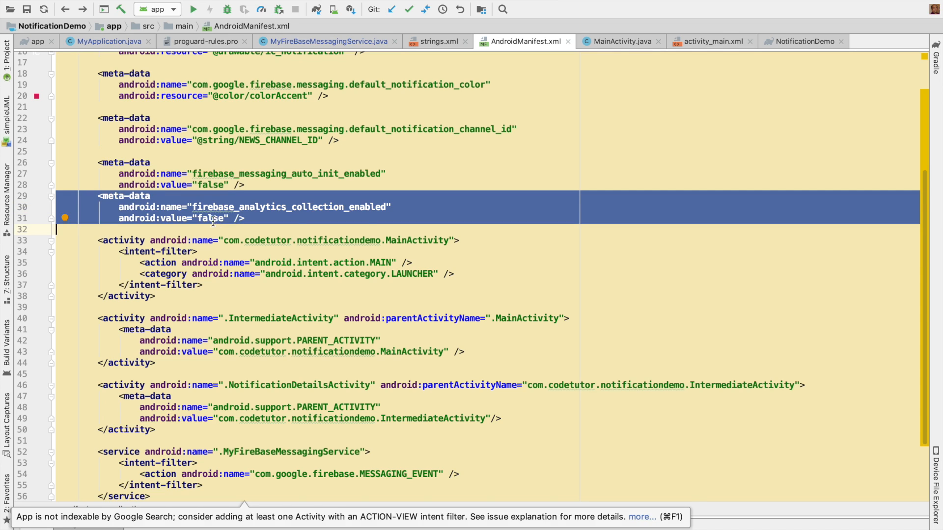
double_click(211, 218)
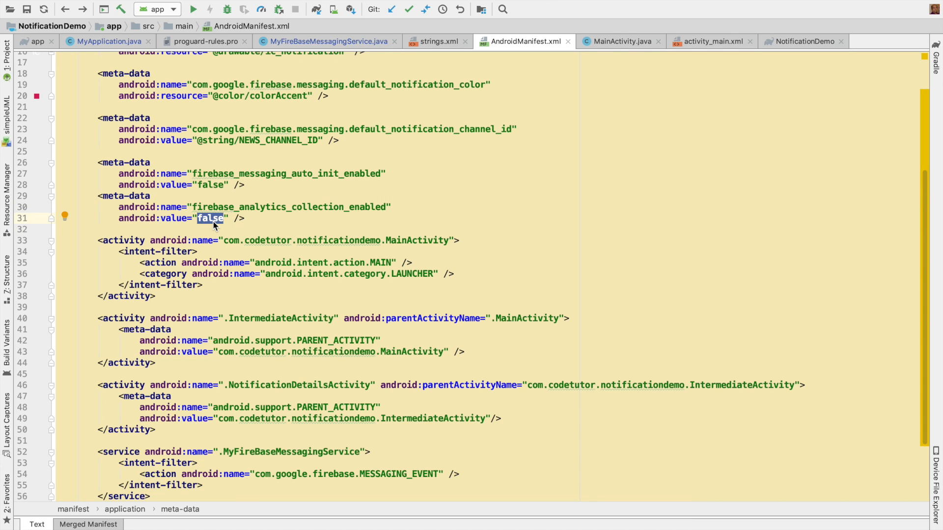
click(105, 41)
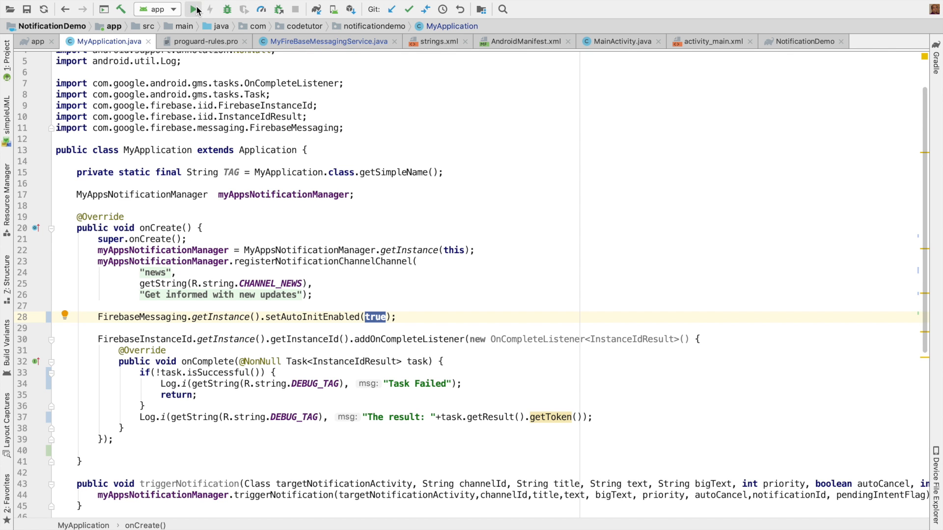
Run the app, filter Logcat by LearningPushNotification and copy the logged instance ID token
click(193, 10)
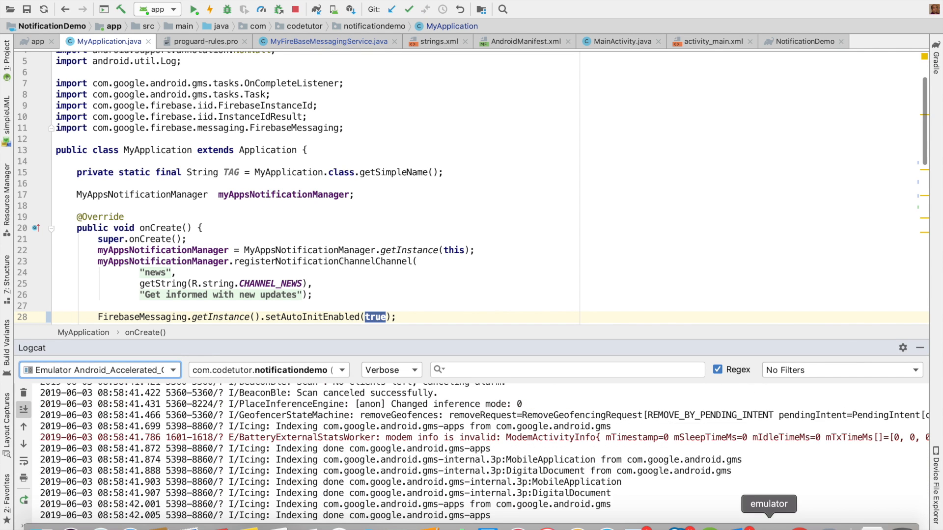
text(LearningPushNotification)
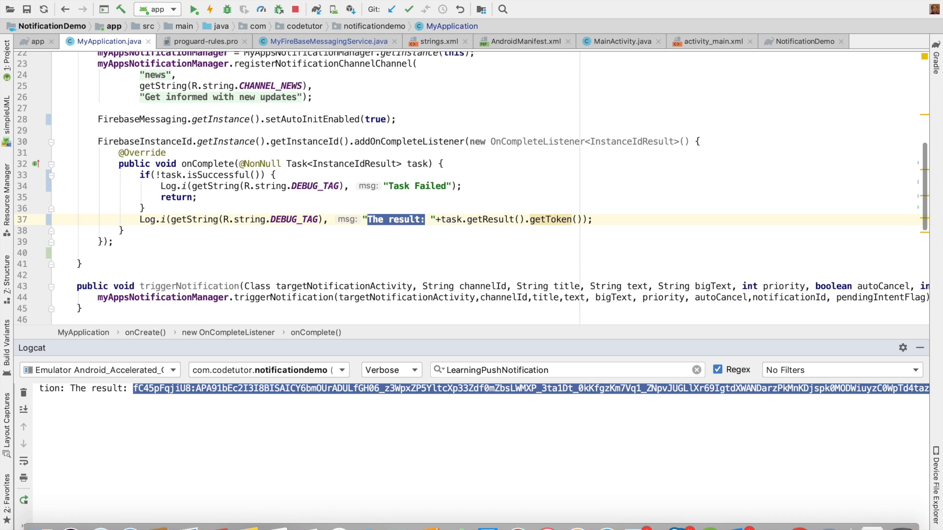
click(392, 438)
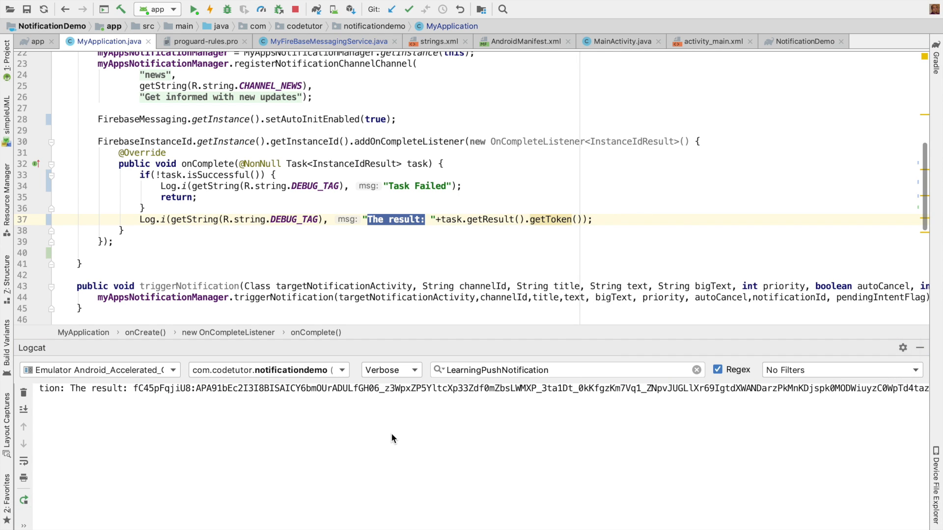
mouse_move(161, 394)
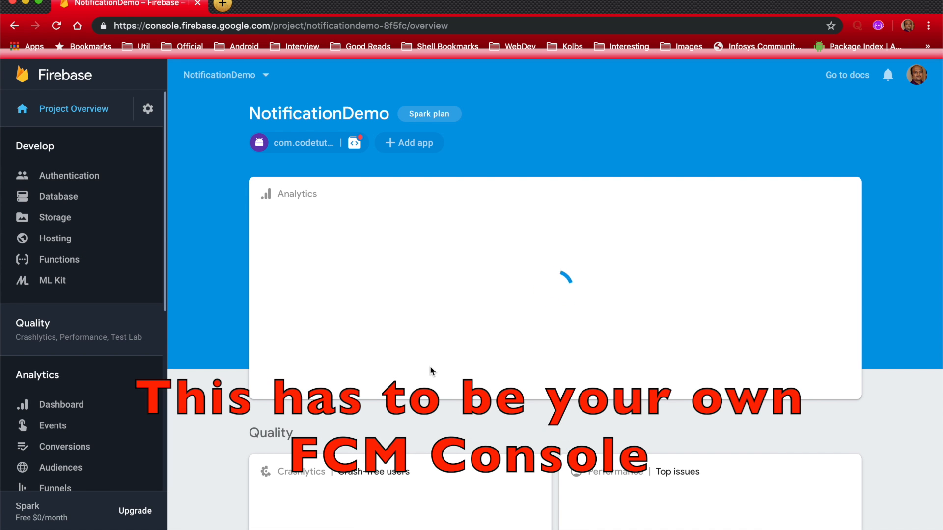
Compose a Cloud Messaging notification "Sample Title" / "Sample Test for push Notification" and start a test send
scroll(down, 3)
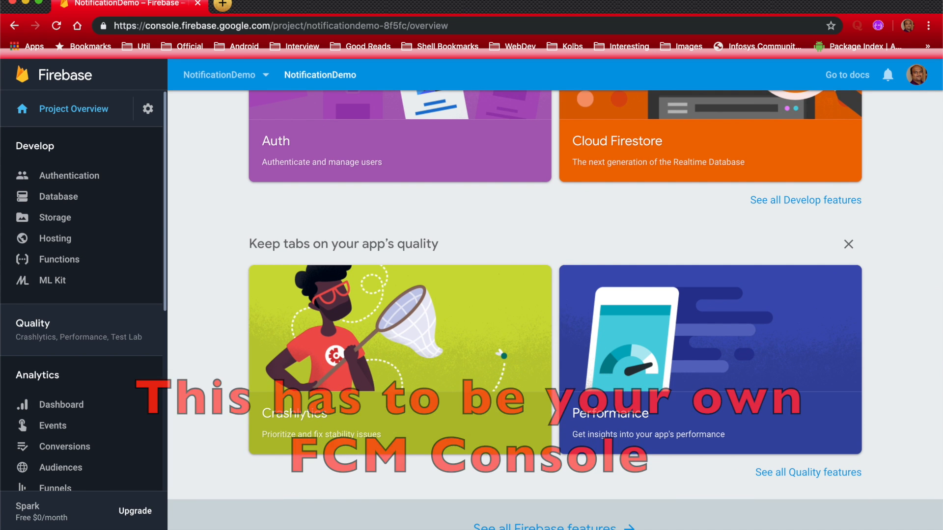
click(541, 526)
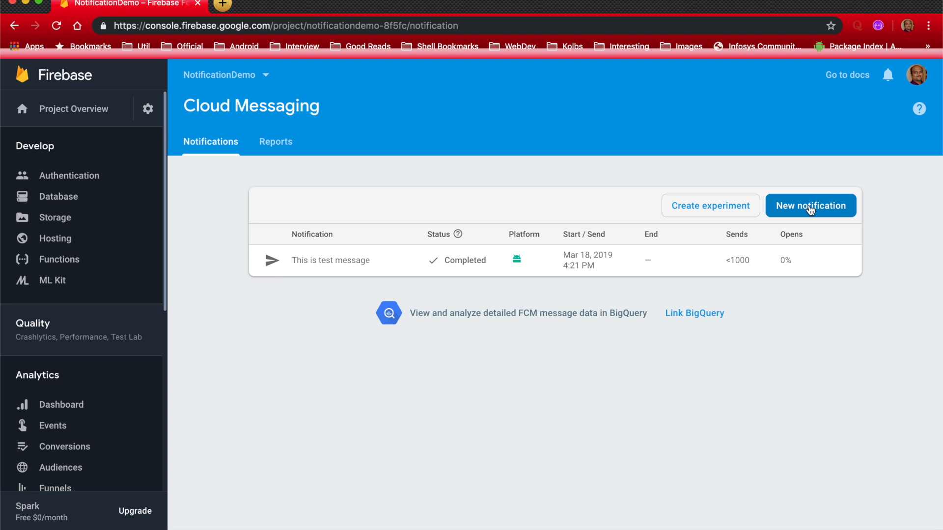
click(810, 205)
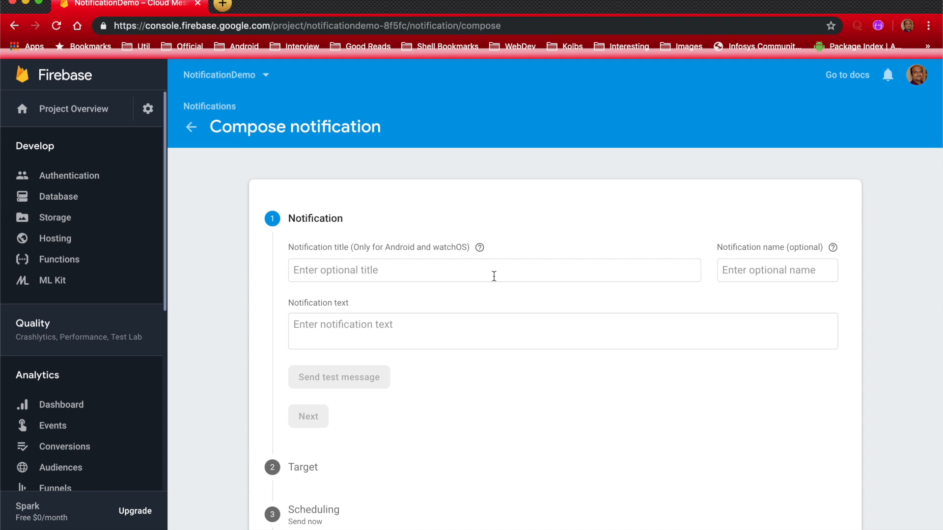
click(493, 270)
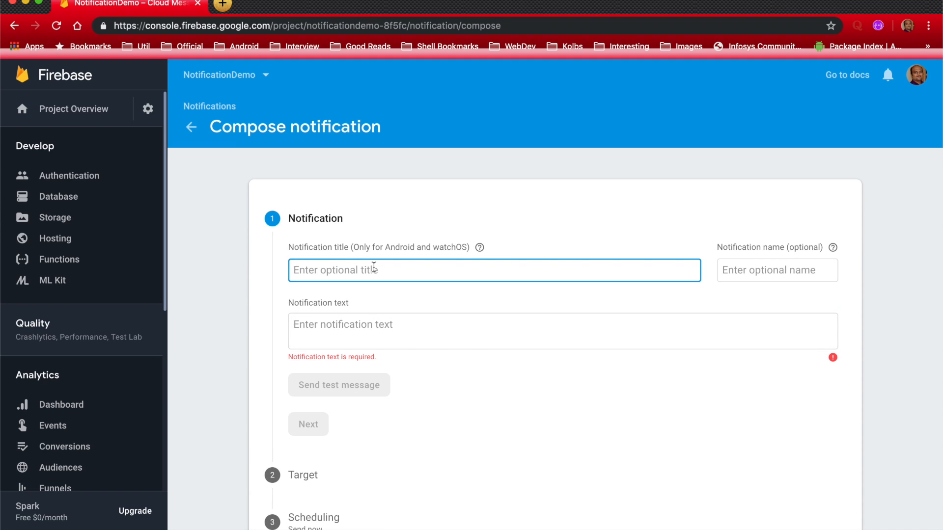
text(Sample)
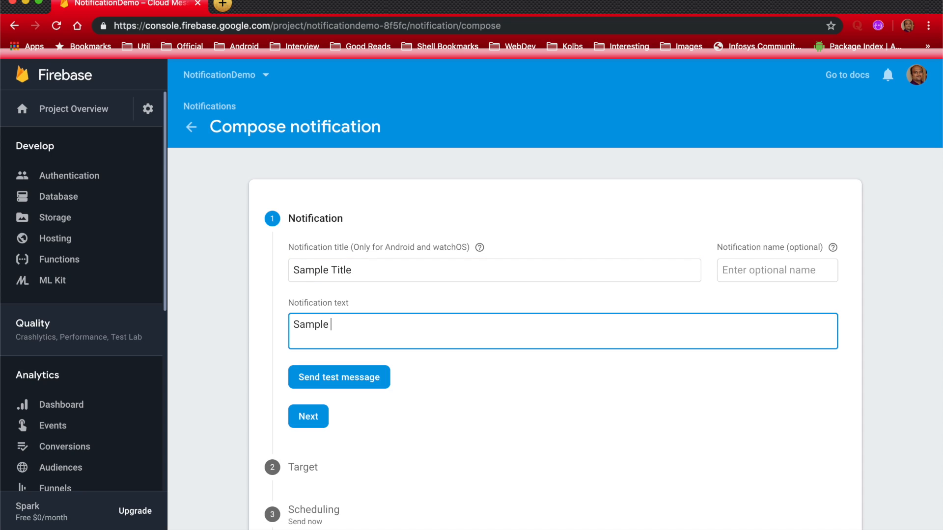
text(Test for push No)
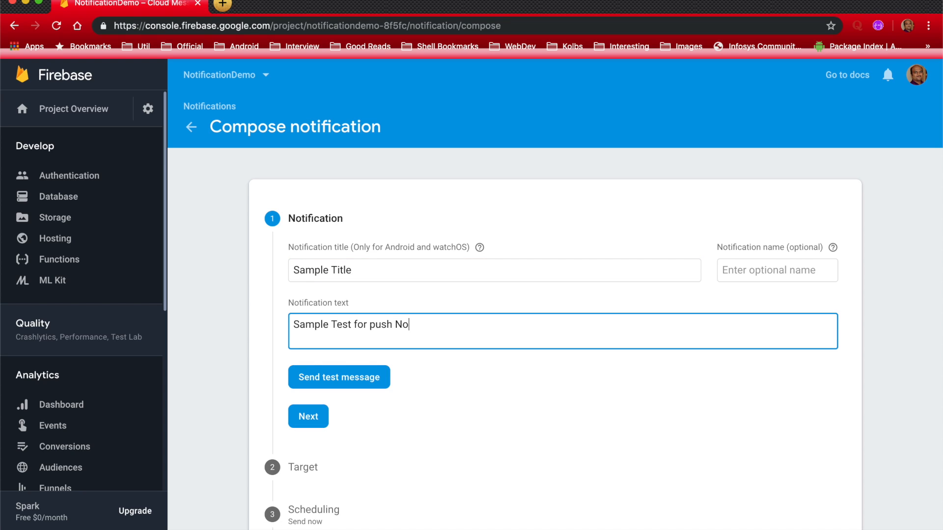
text(tification)
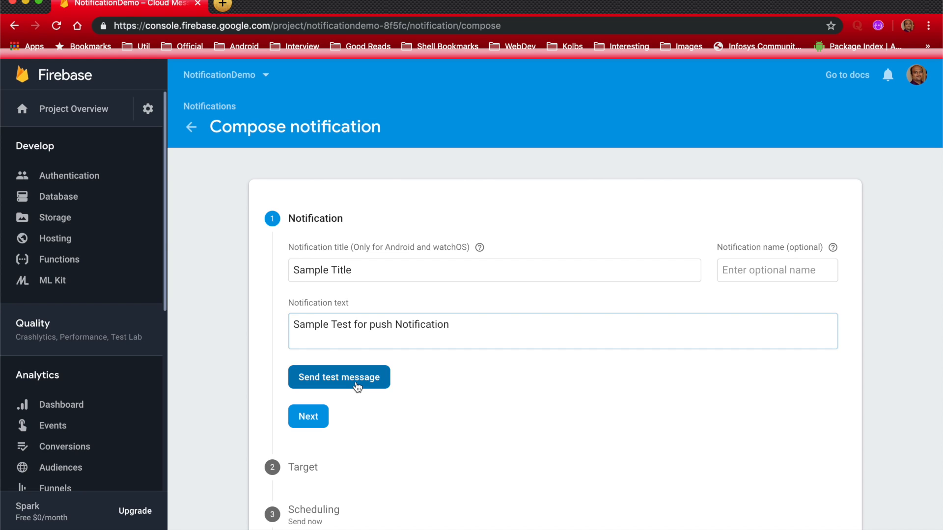
click(339, 377)
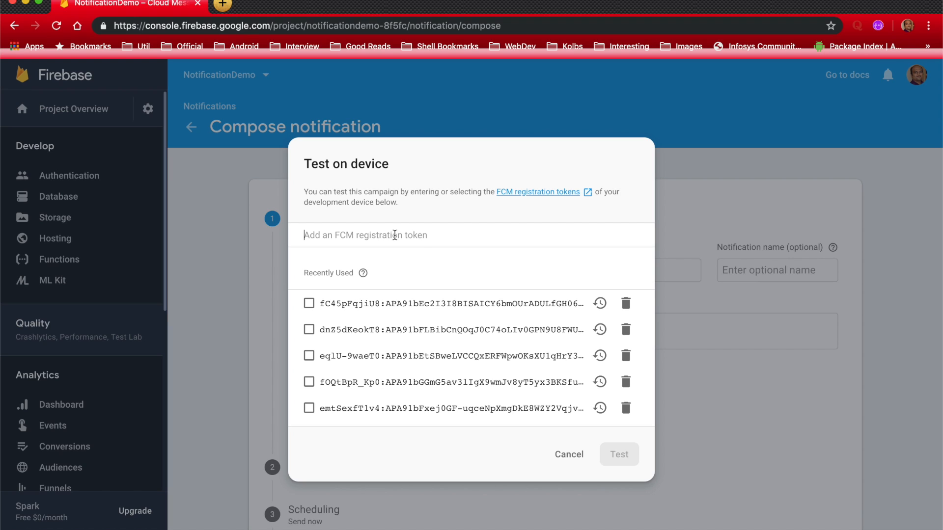
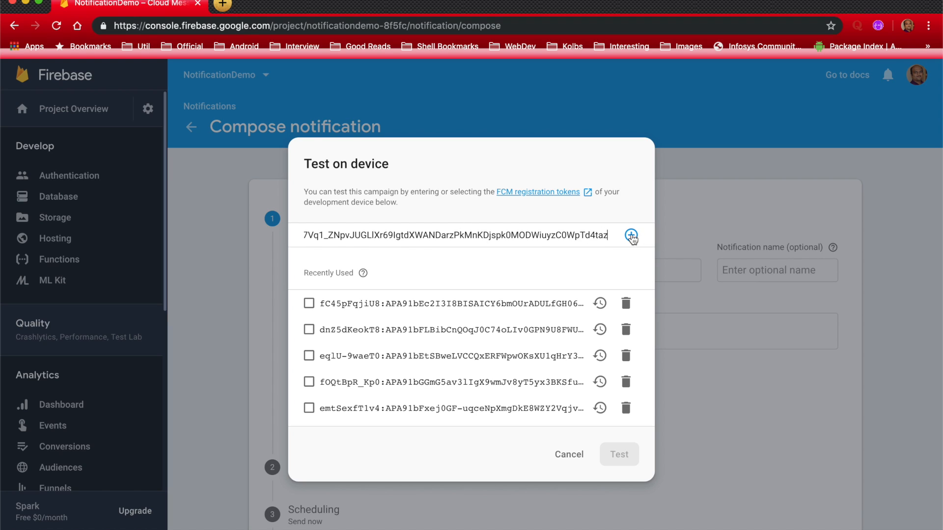
Add the emulator's FCM registration token and send the test notification to it
click(630, 235)
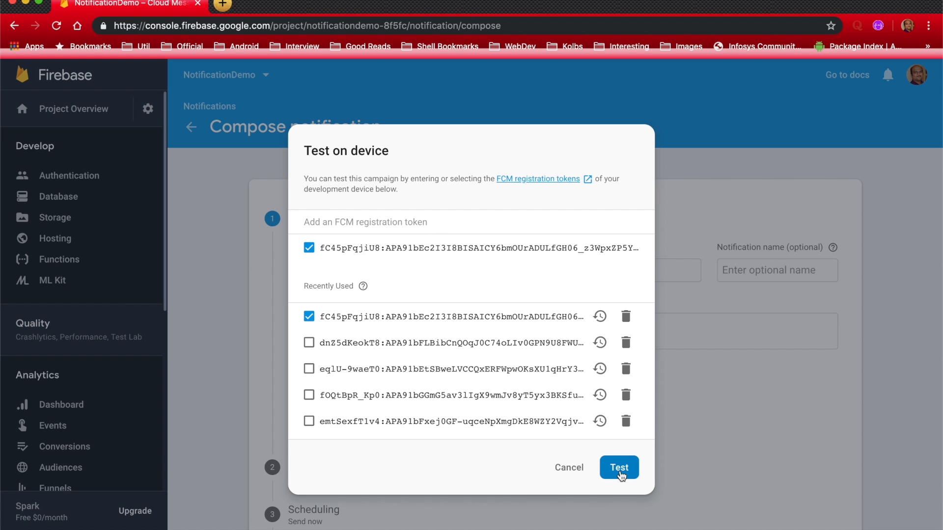
click(617, 468)
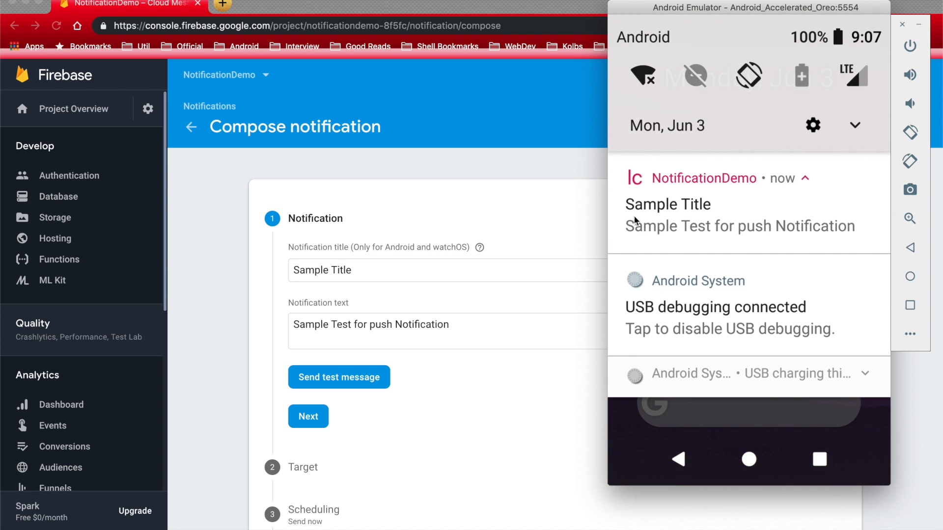
mouse_move(642, 224)
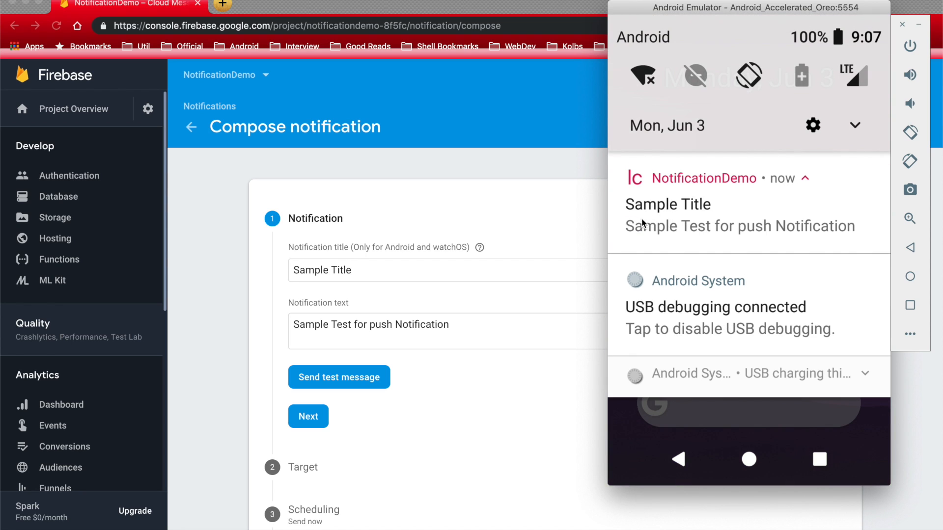
mouse_move(686, 234)
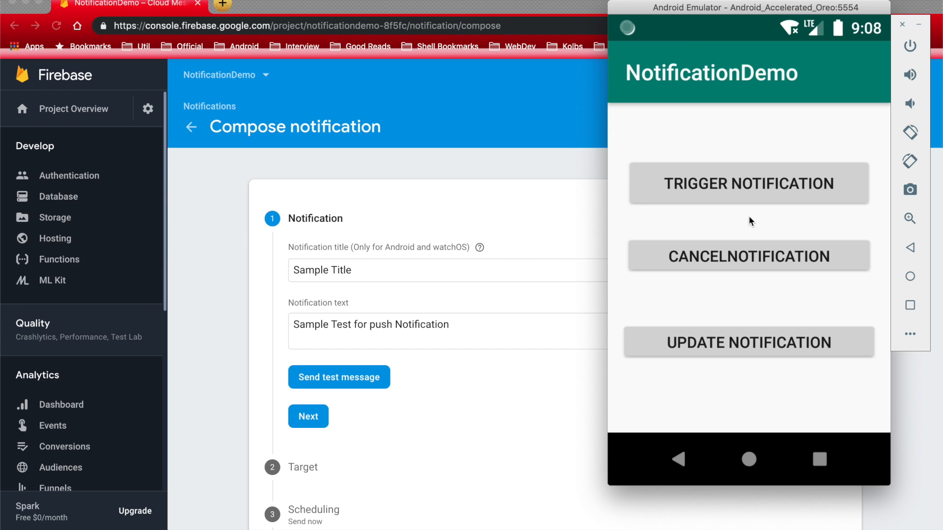
mouse_move(748, 494)
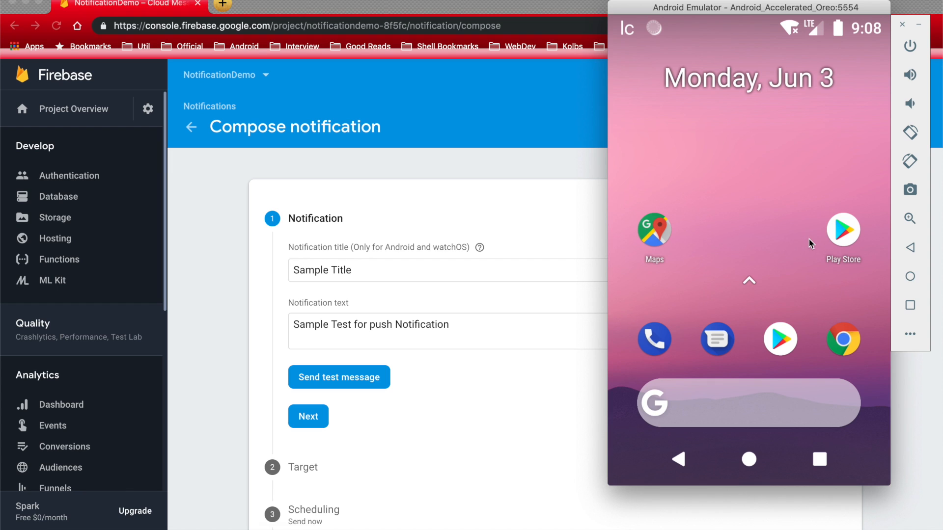
mouse_move(635, 66)
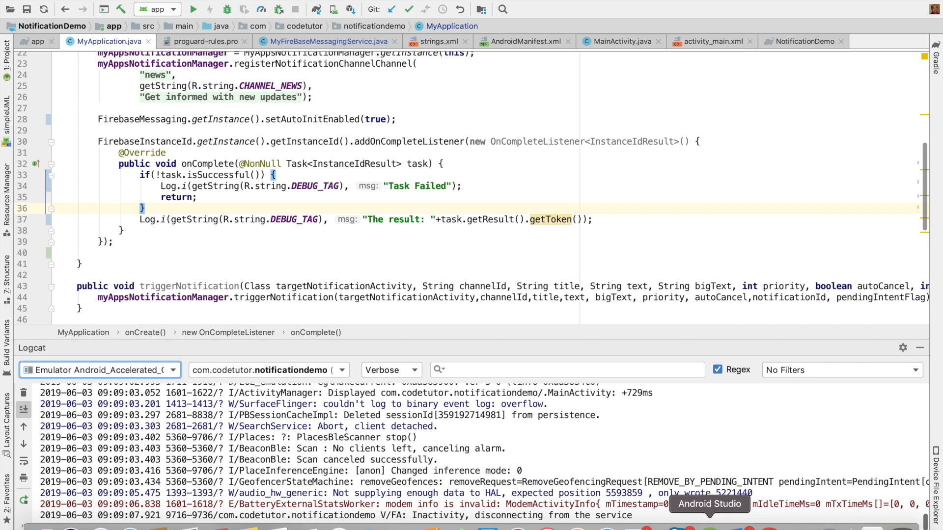
Filter Logcat by 'LearningPushNotification' and send the Firebase test message to the emulator's recent token
text(LearningPushNotification)
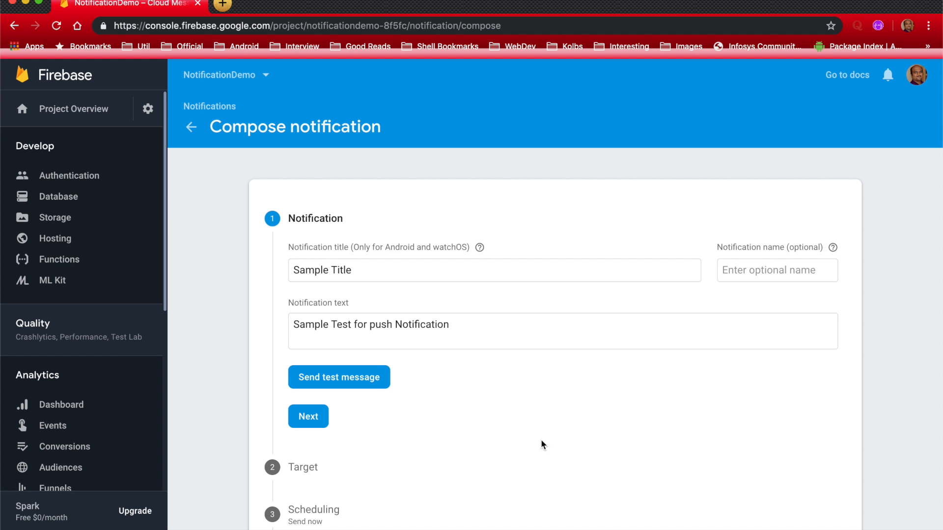
click(339, 377)
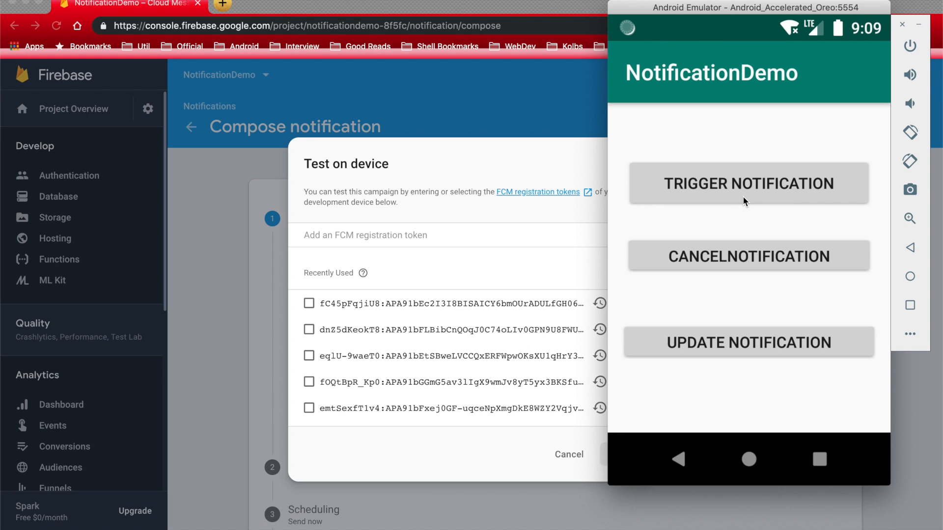
click(567, 453)
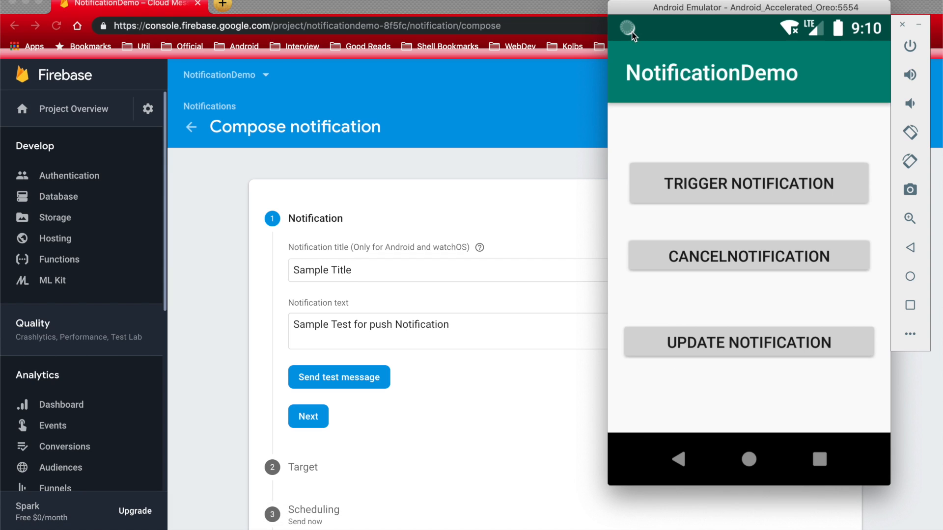
mouse_move(641, 34)
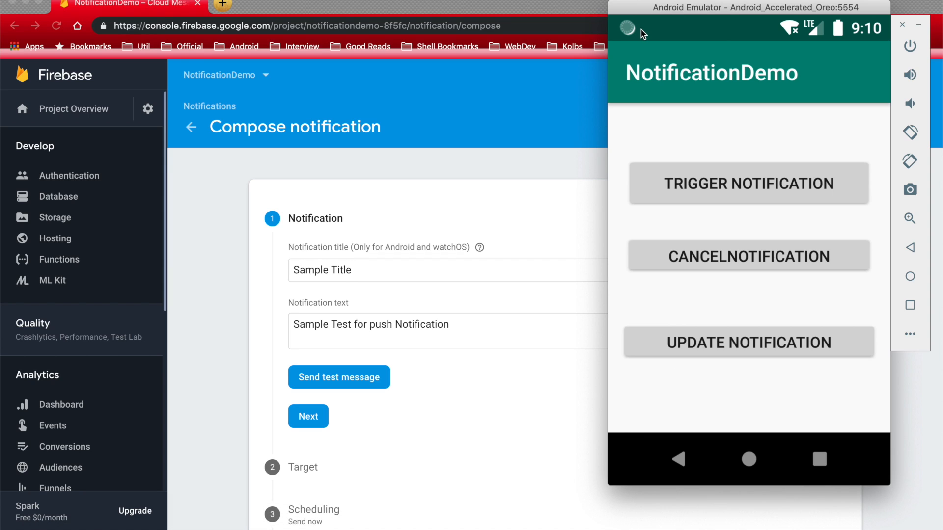
mouse_move(661, 49)
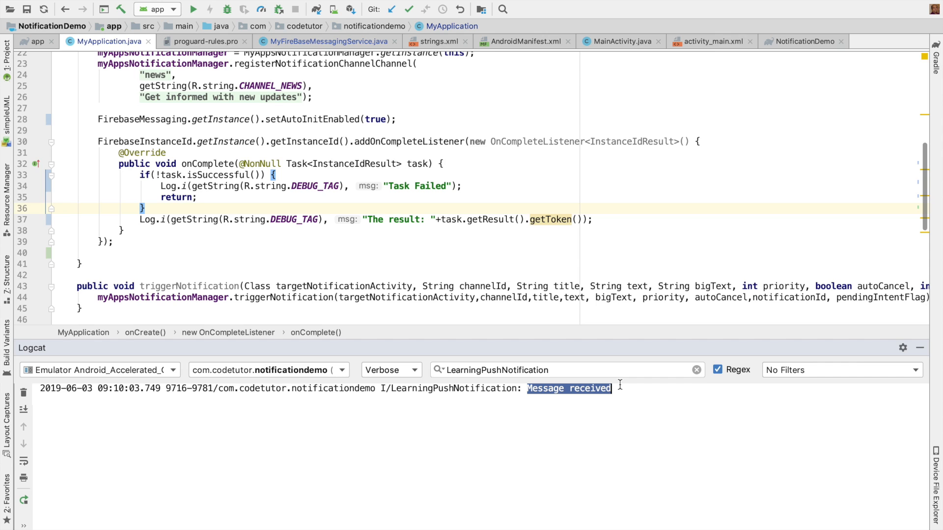
View MyFireBaseMessagingService.java behind the 'Message received' log, then reopen Firebase's Send test message dialog
click(326, 41)
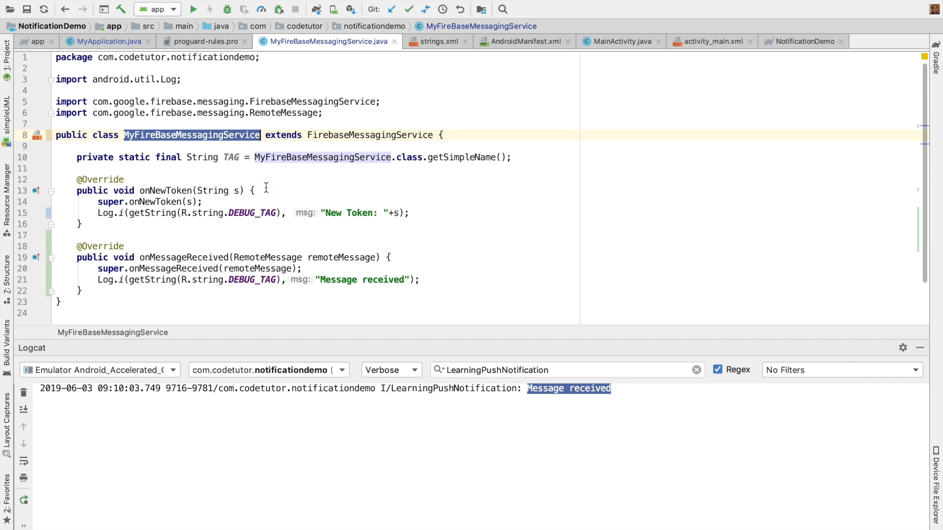
click(184, 257)
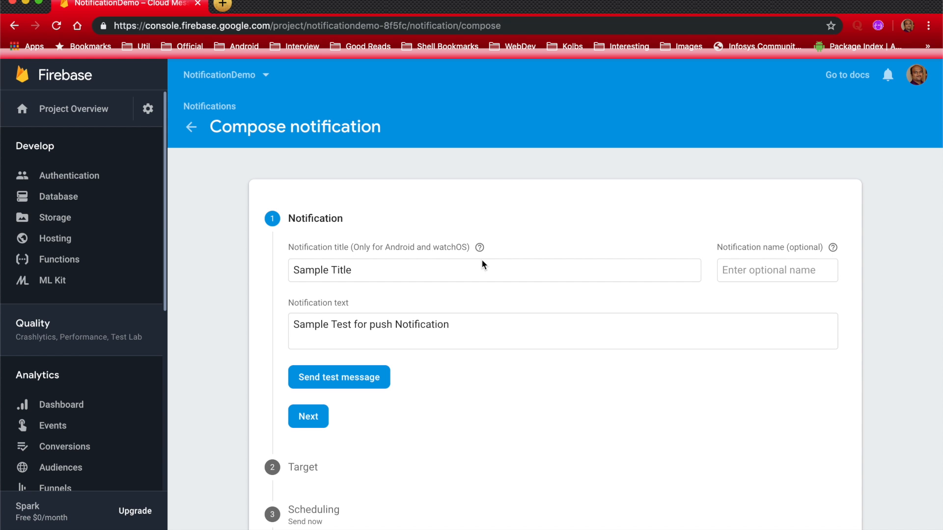
click(339, 377)
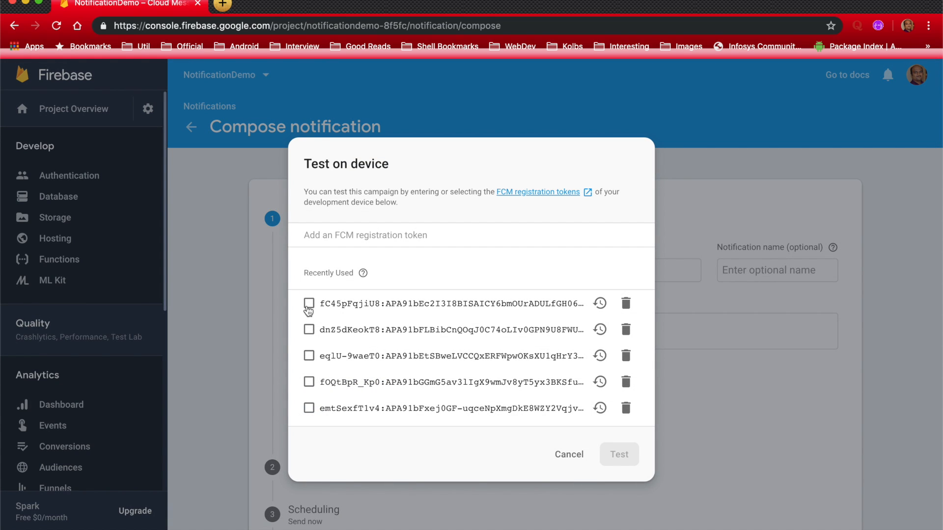